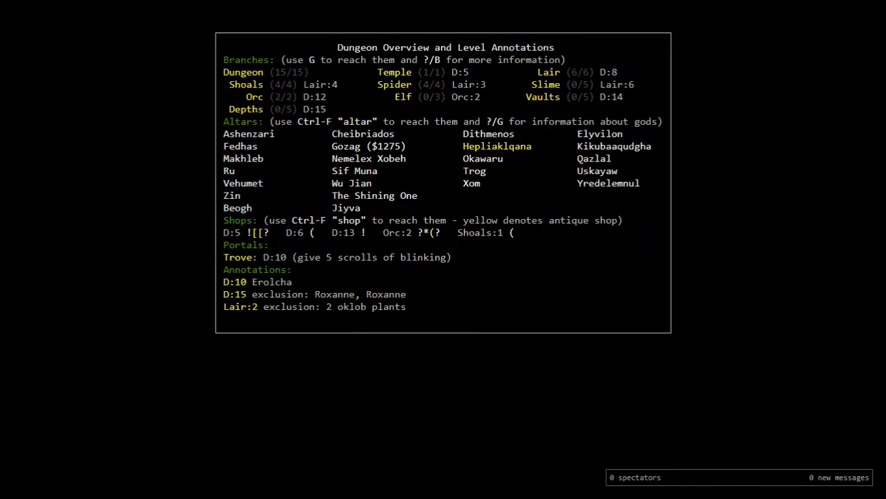
Step: Put on the ring of protection from magic, removing the left-hand ring of see invisible
{"action": "key", "text": "Escape"}
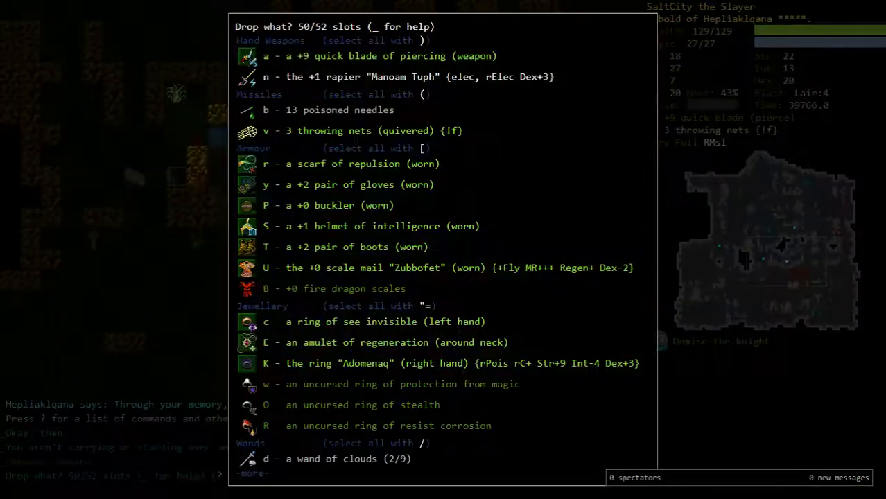
{"action": "key", "text": "Escape"}
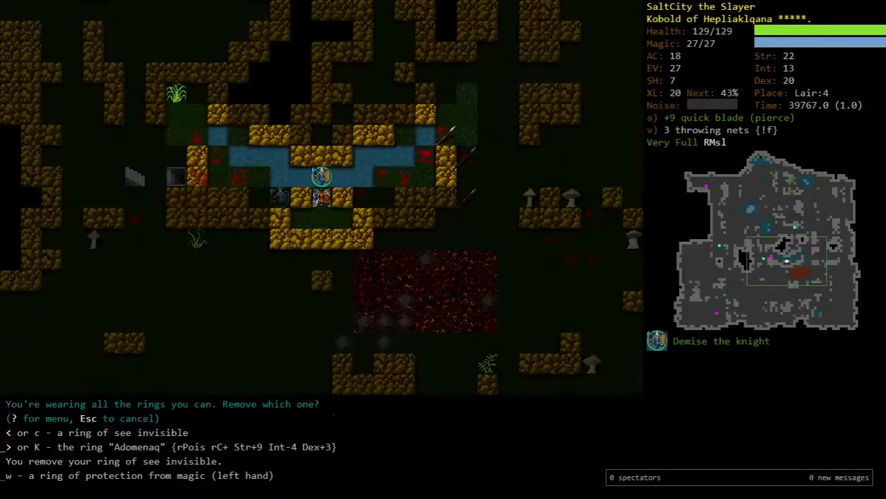
Step: Enchant the fire dragon scales to +3 with enchant armour scrolls, then travel up to Lair:2
{"action": "key", "text": "W"}
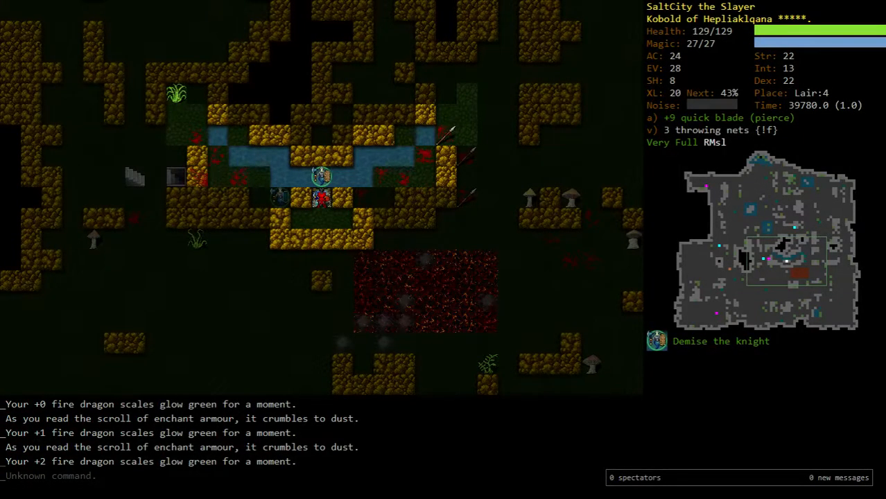
{"action": "key", "text": "G"}
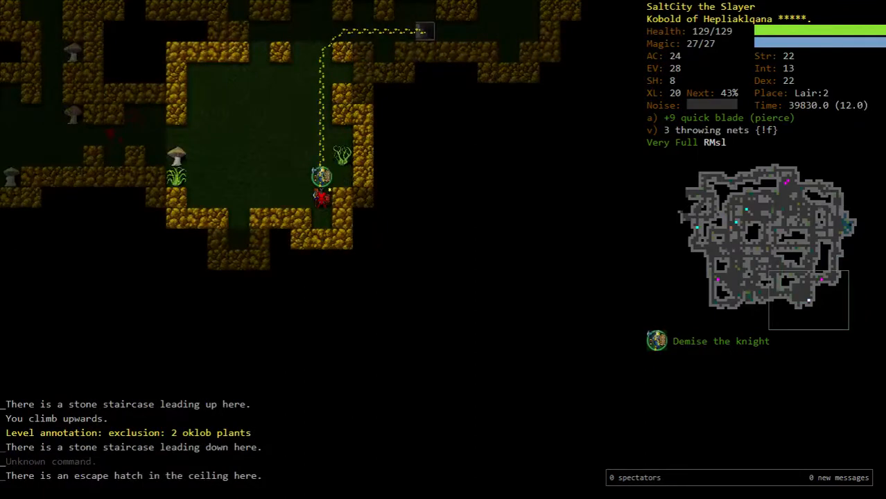
Step: On Lair:1, drop the uncursed ring of stealth and the 'Zubbofet' scale mail
{"action": "key", "text": "d"}
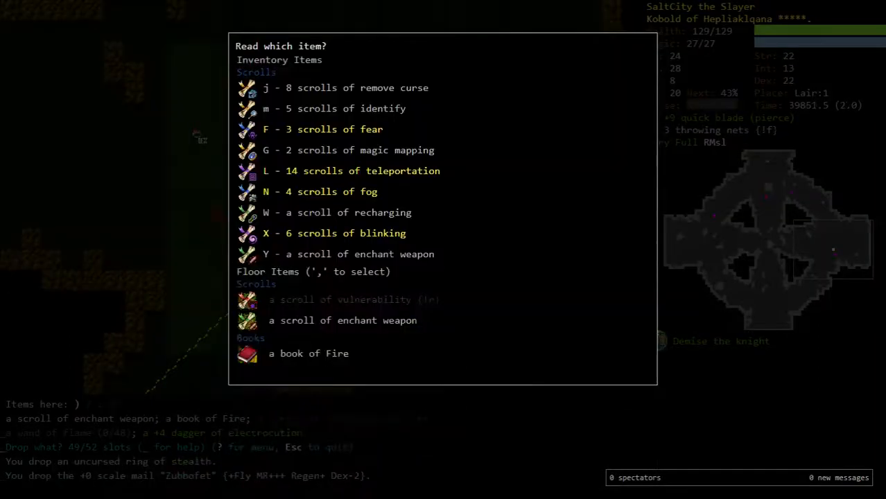
{"action": "key", "text": "Escape"}
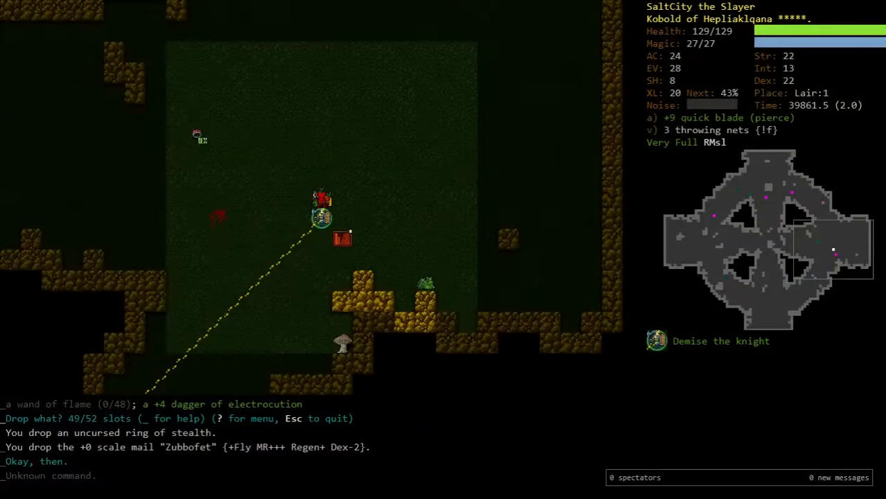
{"action": "key", "text": ">"}
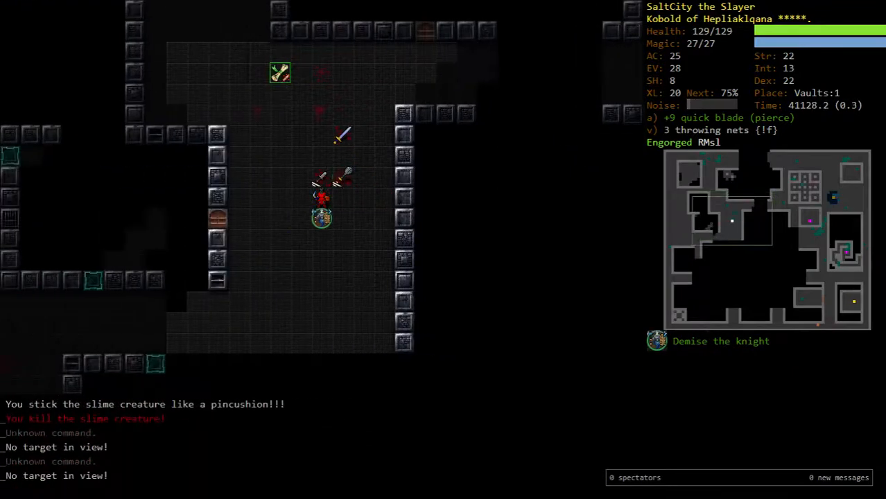
Step: Examine the Vaults:1 loot pile and Demise the knight, then list Hepliaklqana invocations
{"action": "key", "text": "r"}
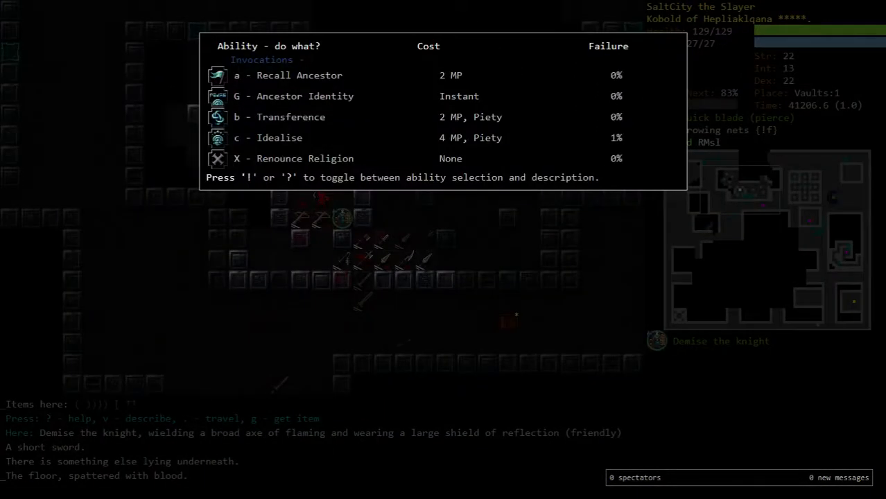
Step: Fight the entropy weaver and vault guard at 91 health, reopening the invocations list
{"action": "key", "text": "Escape"}
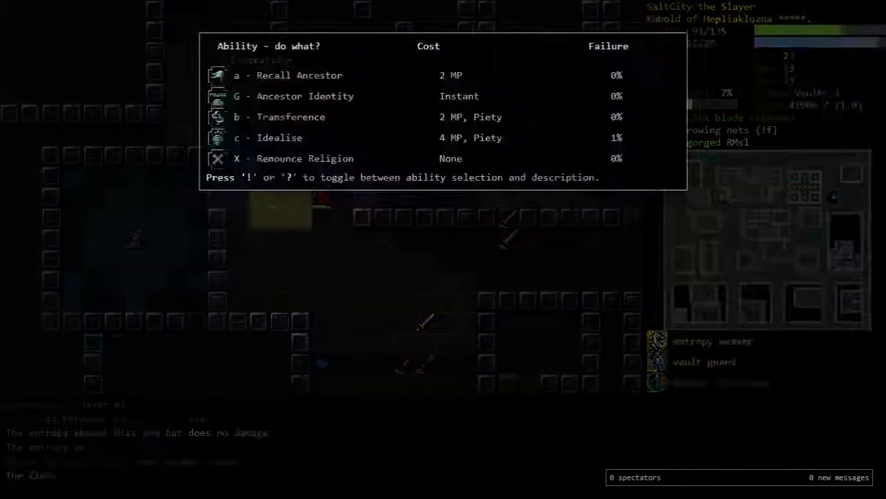
Step: Kill the elves on Vaults:2, reach XL21, and butcher an elf corpse into flesh chunks
{"action": "key", "text": "Escape"}
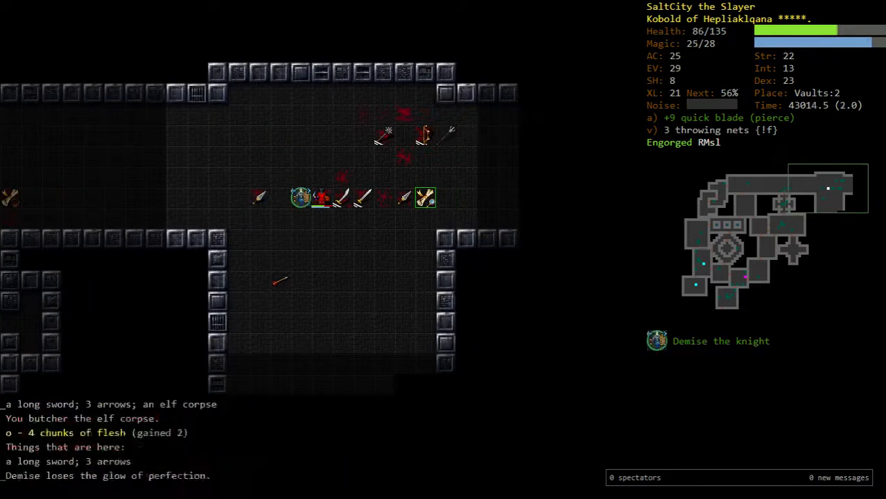
Step: Escape the deep elf mages and death magi, grab the Conjurations book, and rest to 135 HP
{"action": "key", "text": "r"}
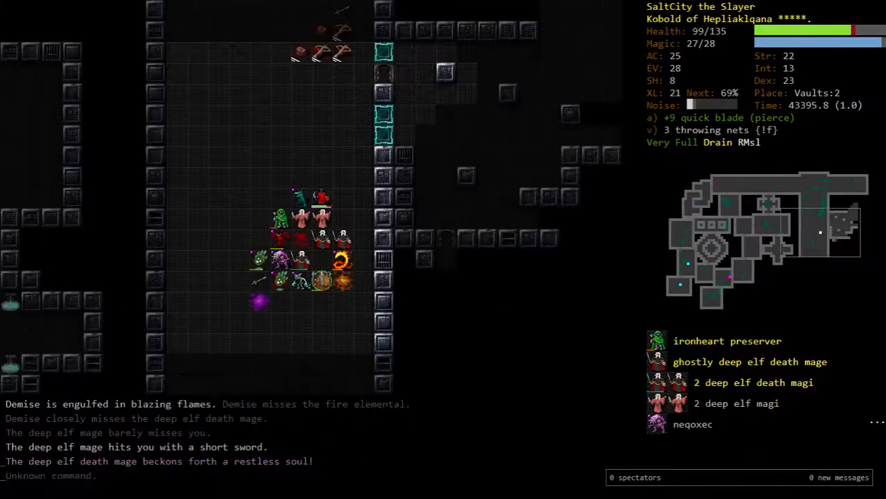
{"action": "key", "text": "r"}
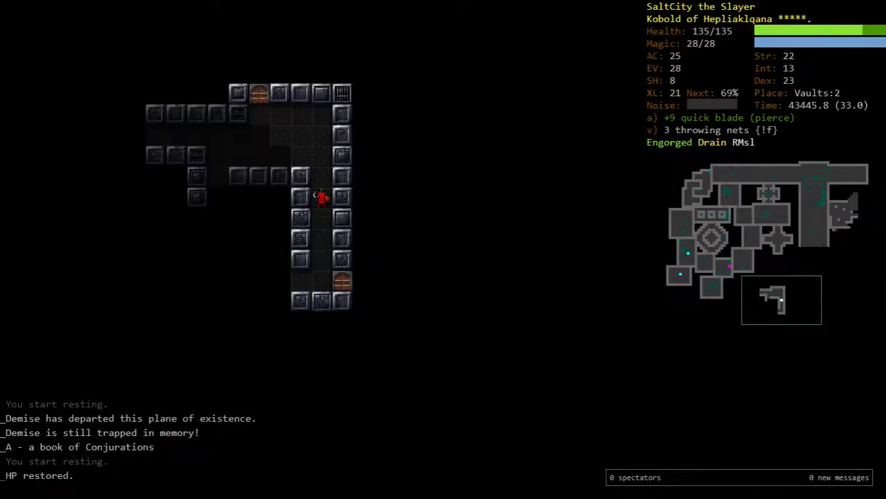
Step: Browse the Read menu of scrolls and the book, then close it
{"action": "key", "text": "r"}
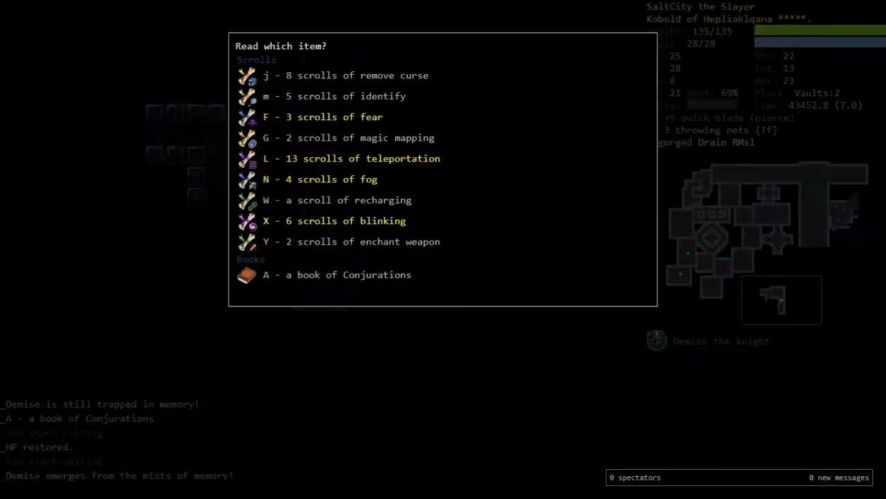
{"action": "key", "text": "Escape"}
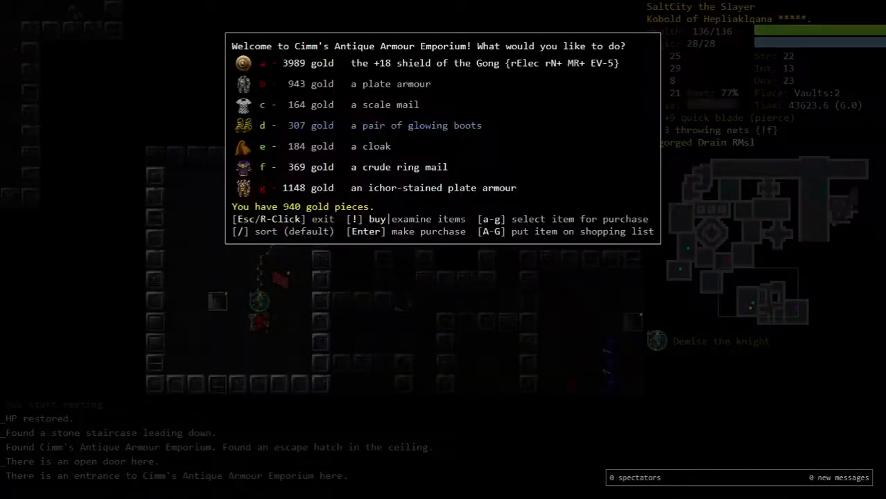
Step: Purchase the pair of glowing boots (item d) at Cimm's Antique Armour Emporium
{"action": "key", "text": "d"}
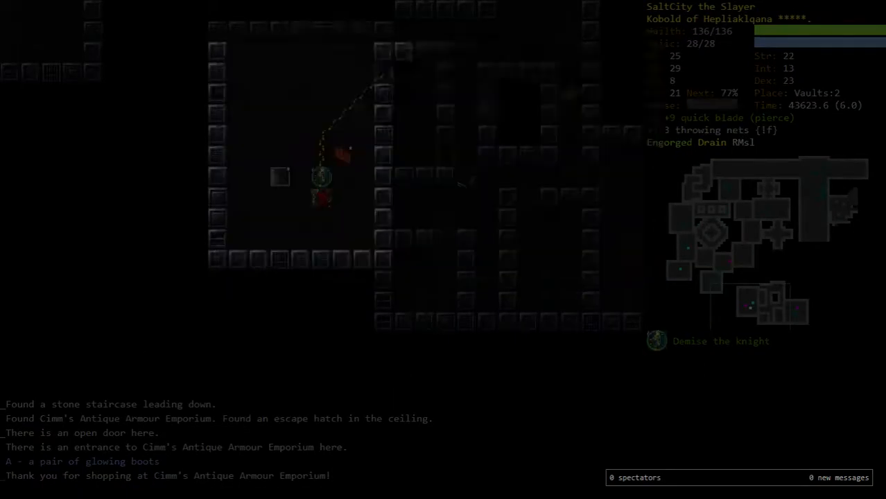
Step: Wear the +2 boots of running (A), then battle deep elf mages down to 3 health
{"action": "key", "text": "W"}
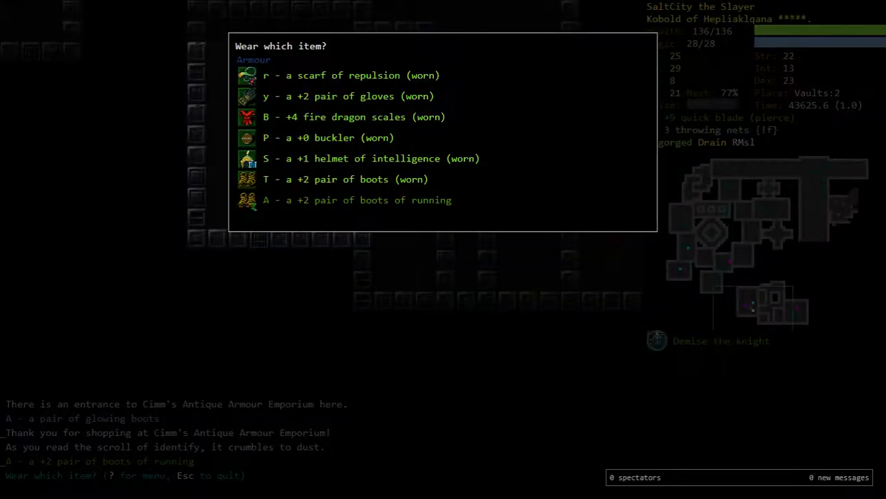
{"action": "key", "text": "A"}
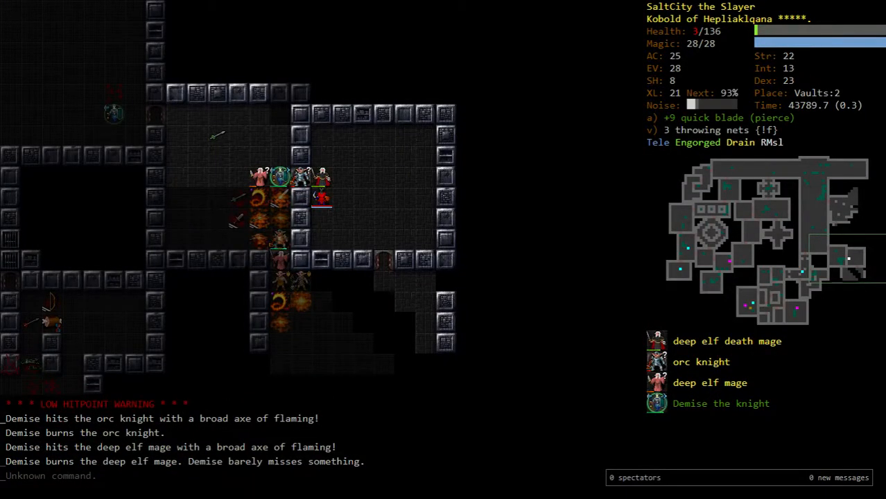
Step: Rest the kobold until health is back to 136/136
{"action": "key", "text": "r"}
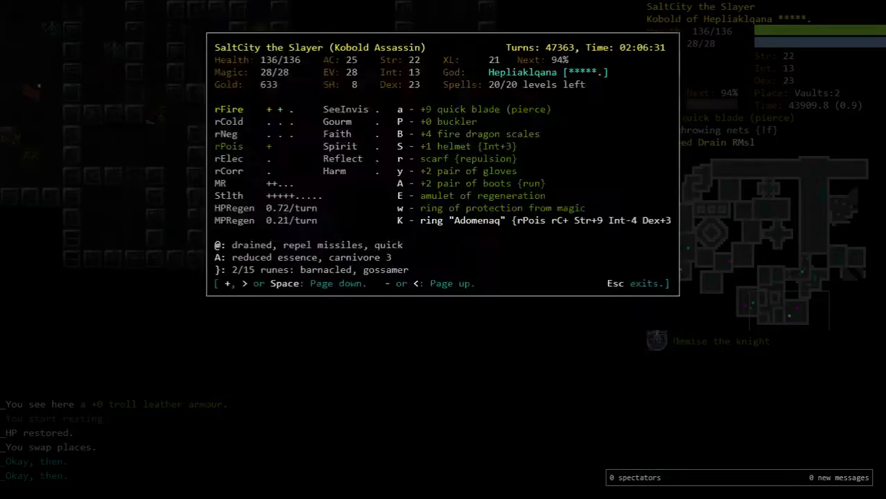
Step: Close the character overview and bring up Hepliaklqana's Powers page
{"action": "key", "text": "Escape"}
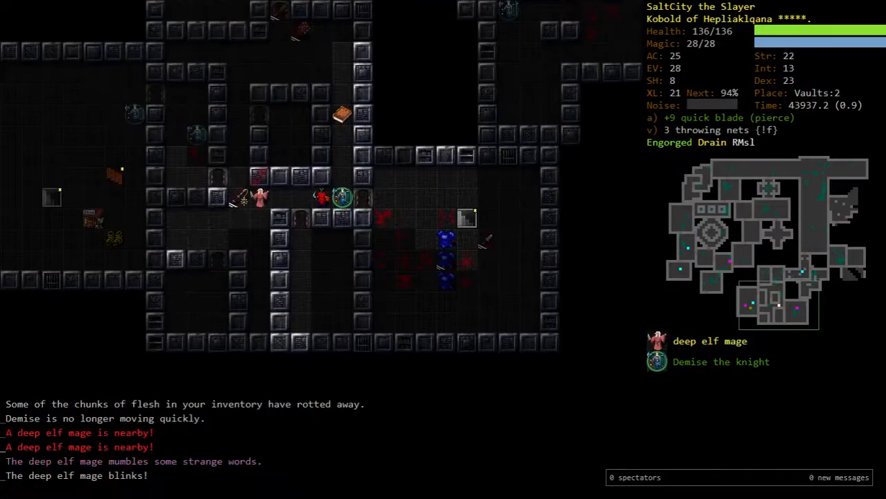
{"action": "left_click", "coordinate": [304, 198]}
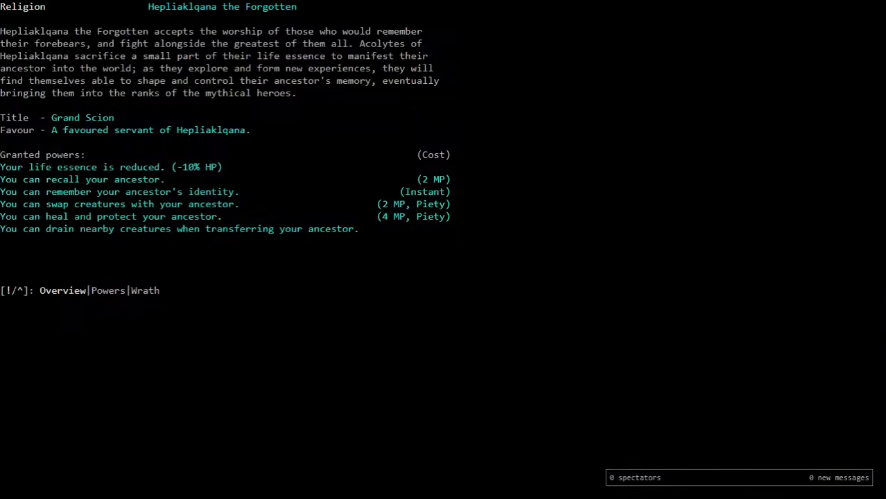
Step: Leave the religion screen and descend to Vaults:3 to fight the vault guards
{"action": "left_click", "coordinate": [62, 290]}
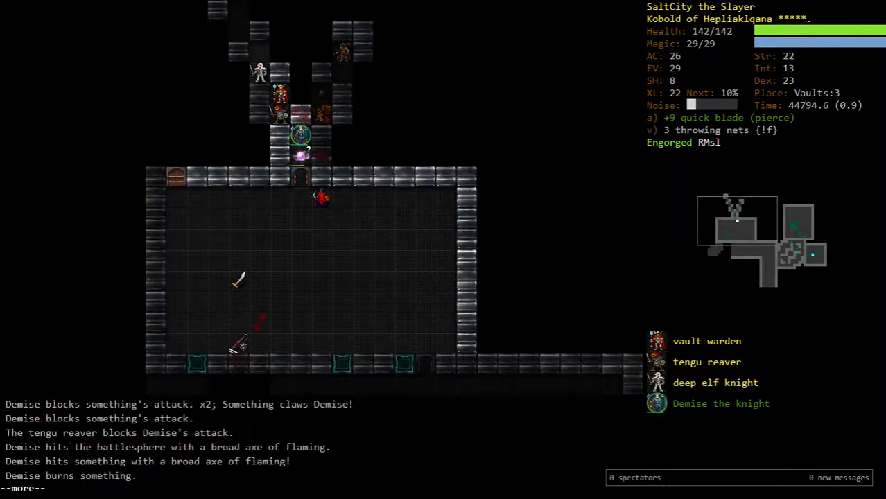
Step: Look over the god abilities list, then dismiss it
{"action": "key", "text": "a"}
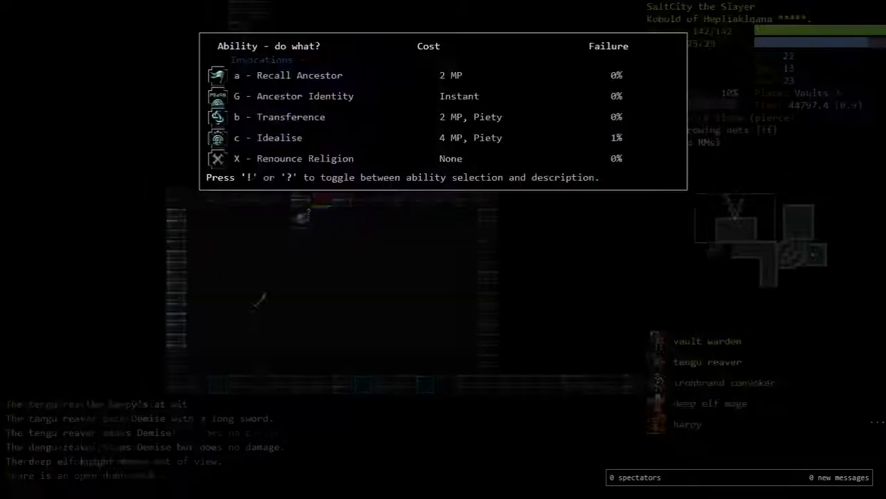
{"action": "key", "text": "Escape"}
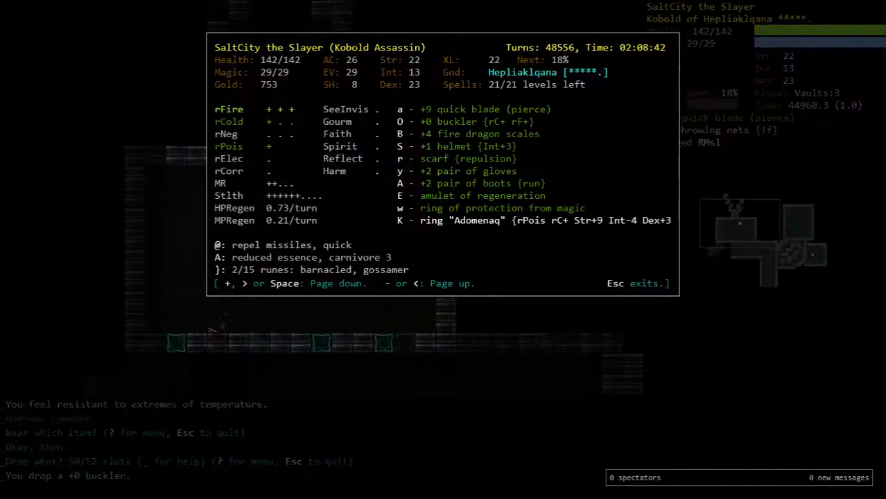
Step: Close the overview, butcher the human corpse for flesh, and skip the pickup list
{"action": "key", "text": "Escape"}
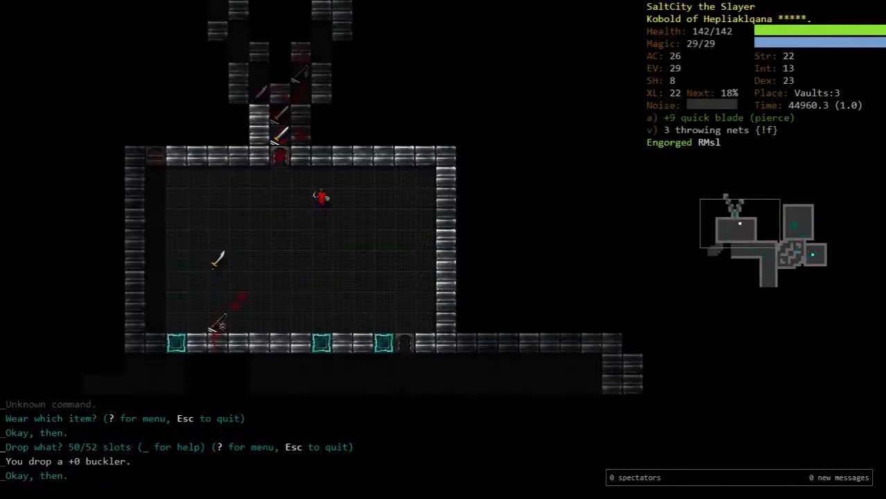
{"action": "key", "text": "g"}
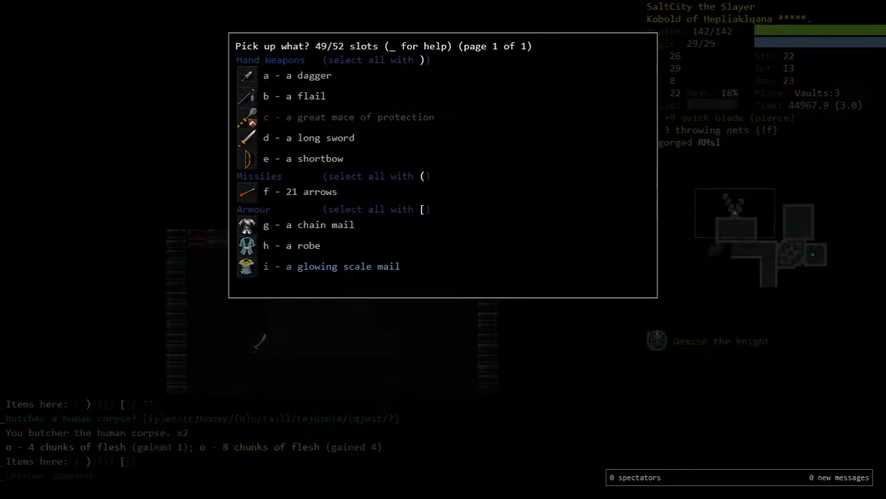
{"action": "key", "text": "W"}
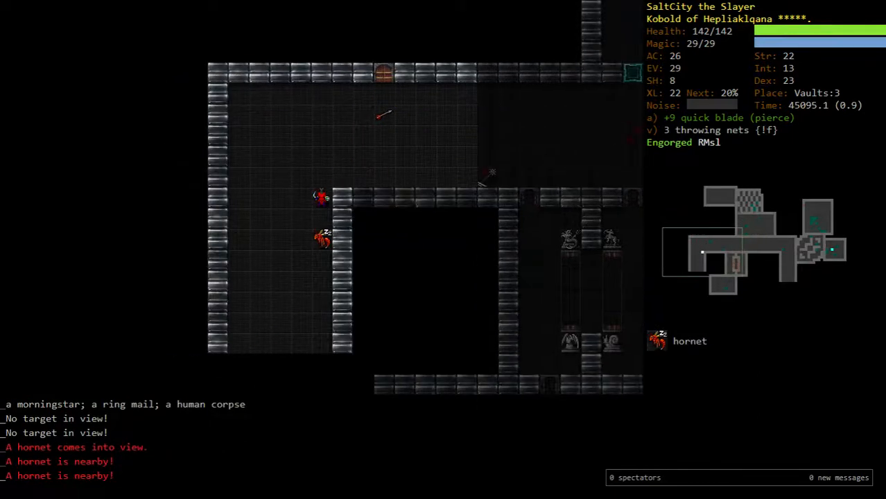
Step: Skip combat messages, check potions, then read a scroll of blinking to escape the death mage
{"action": "key", "text": "P"}
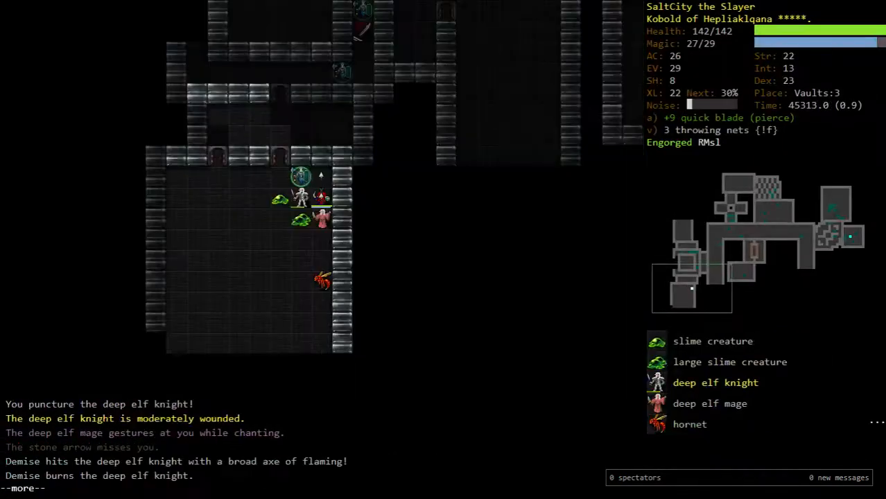
{"action": "key", "text": "space"}
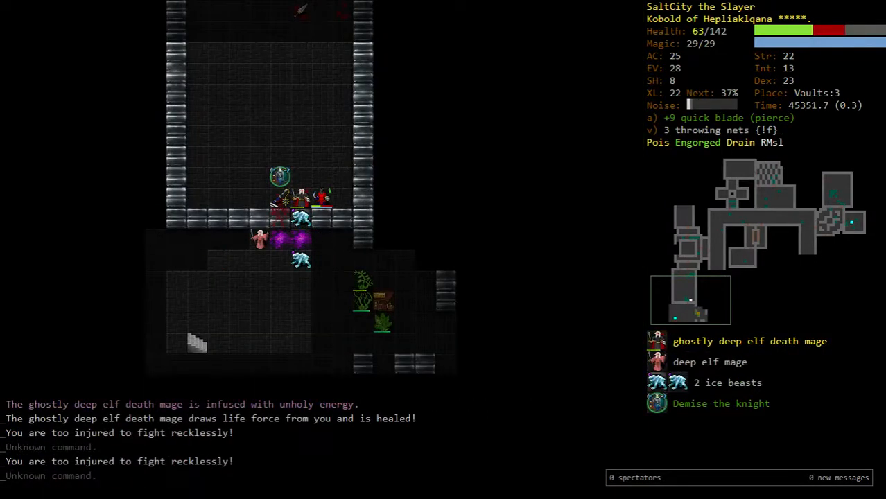
{"action": "key", "text": "q"}
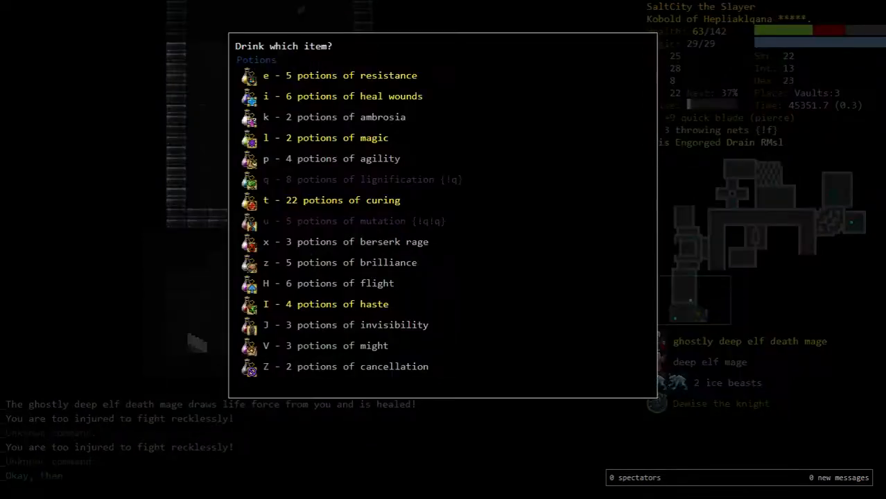
{"action": "key", "text": "Escape"}
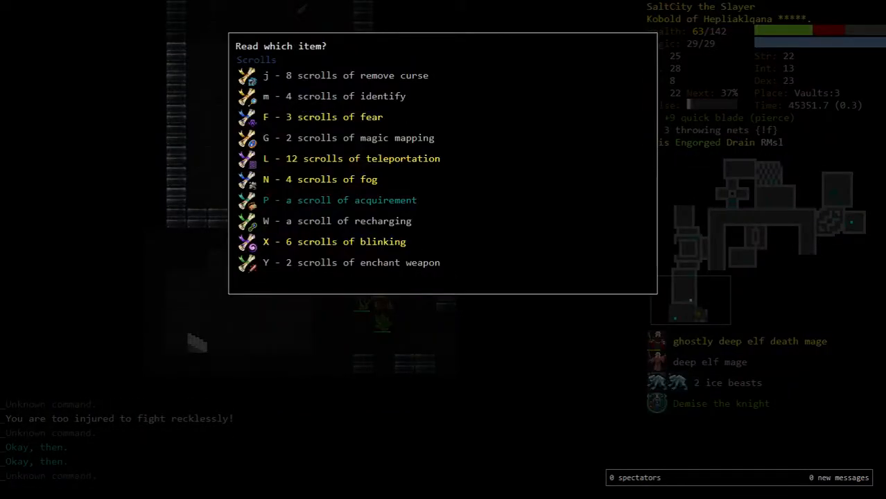
{"action": "key", "text": "X"}
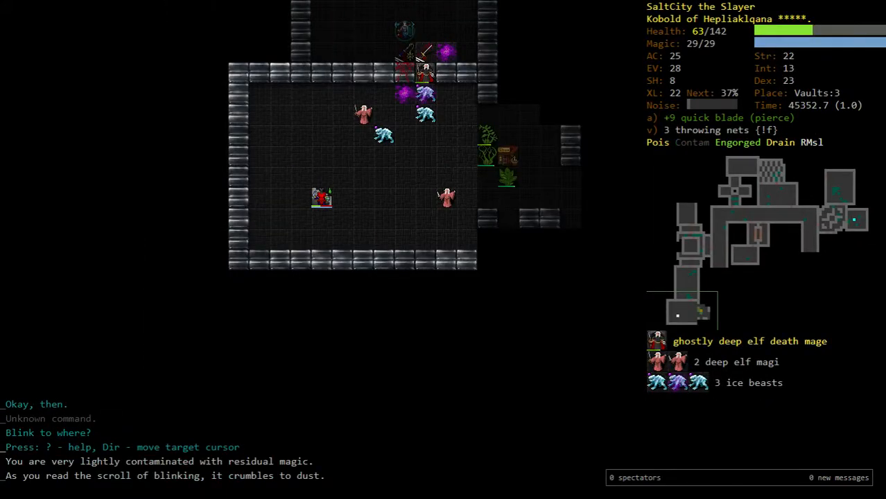
Step: Check the inventory and rest to full 144/144 health before returning to Vaults:3
{"action": "key", "text": "r"}
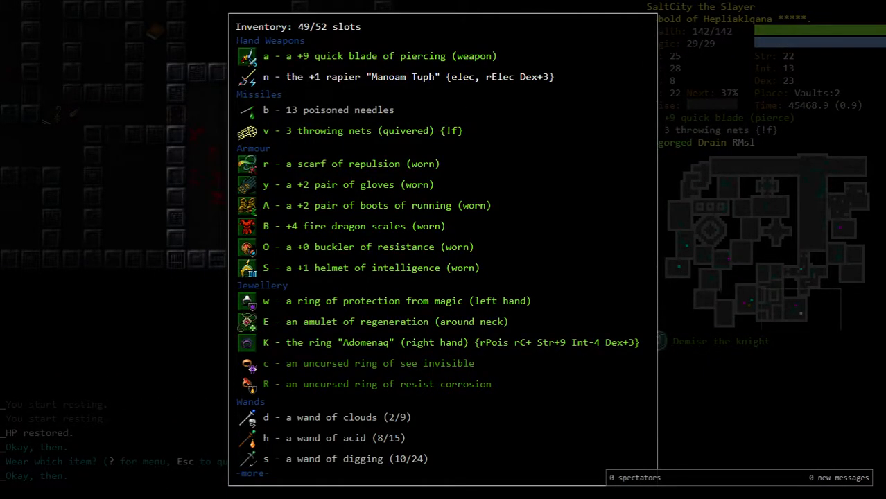
{"action": "key", "text": "Escape"}
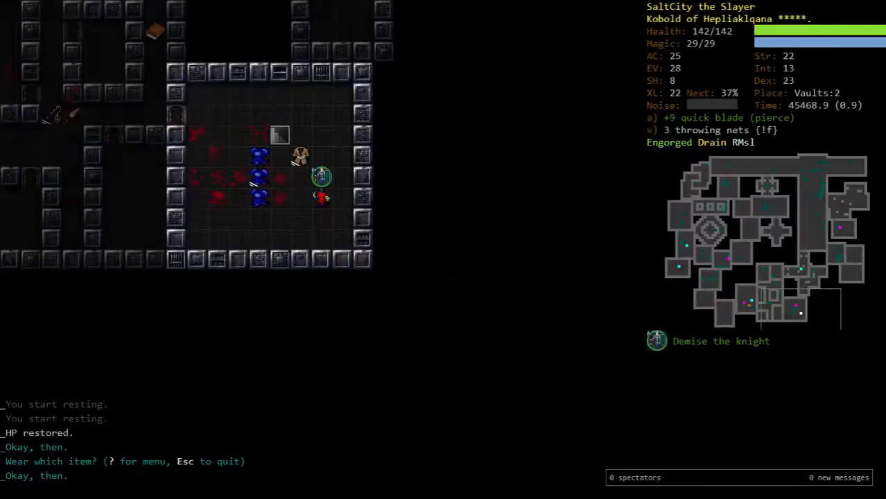
{"action": "key", "text": "r"}
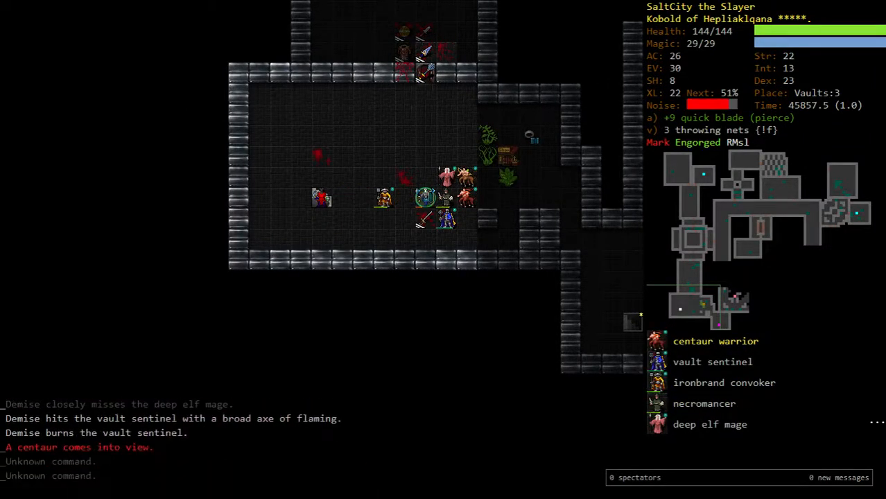
Step: Kill the Vaults:2 vault guard, wait, then descend to fight the stone giant and orcs
{"action": "key", "text": "<"}
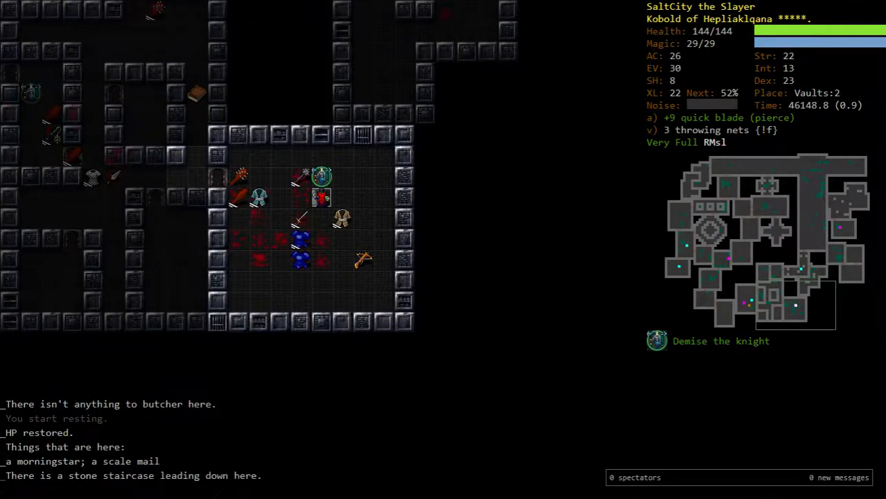
{"action": "key", "text": ">"}
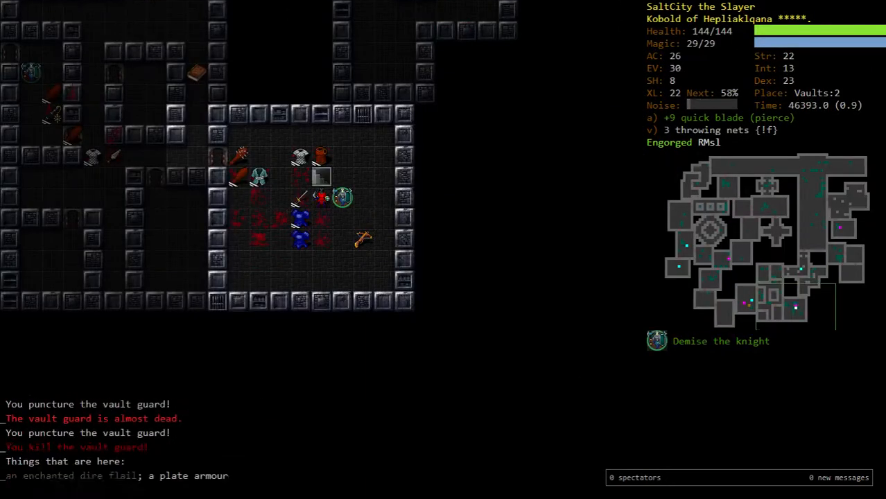
{"action": "key", "text": ">"}
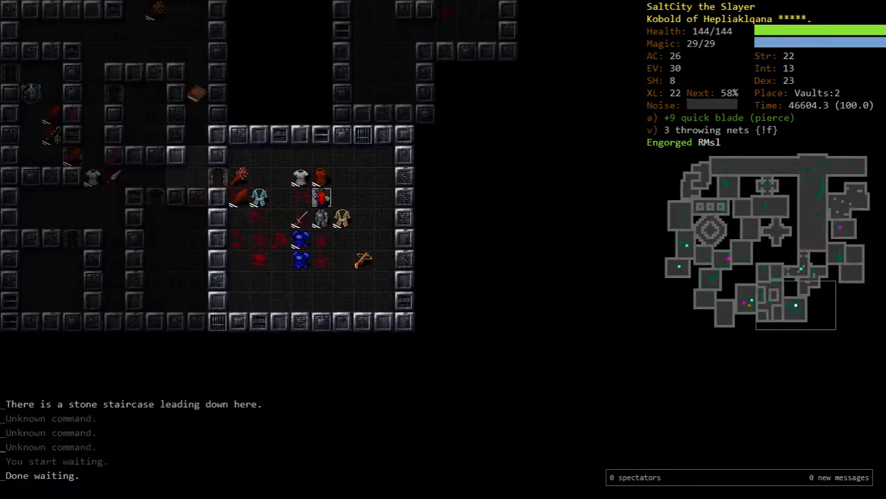
{"action": "key", "text": "a"}
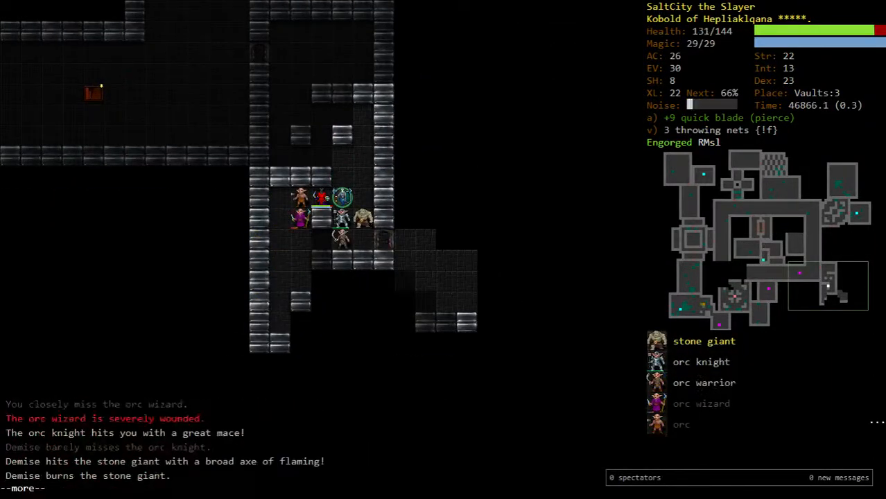
Step: Review skill training and the character overview, then close them to fight the ironbrand convoker
{"action": "key", "text": "m"}
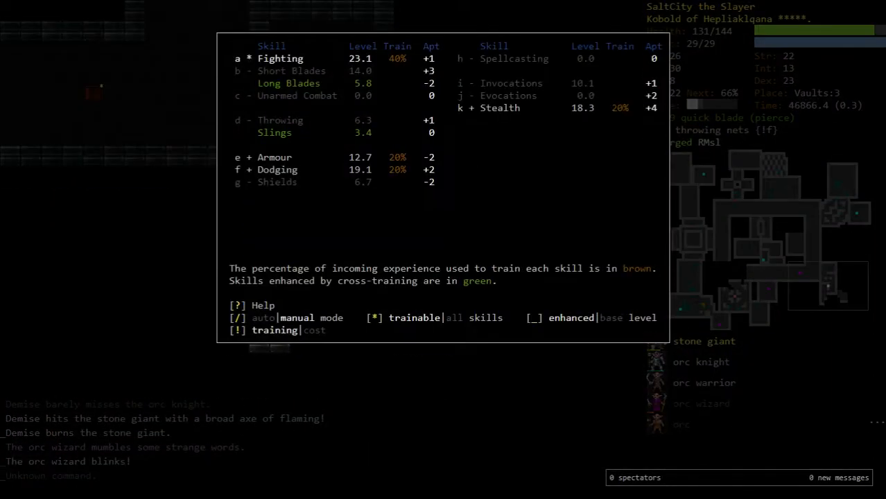
{"action": "key", "text": "%"}
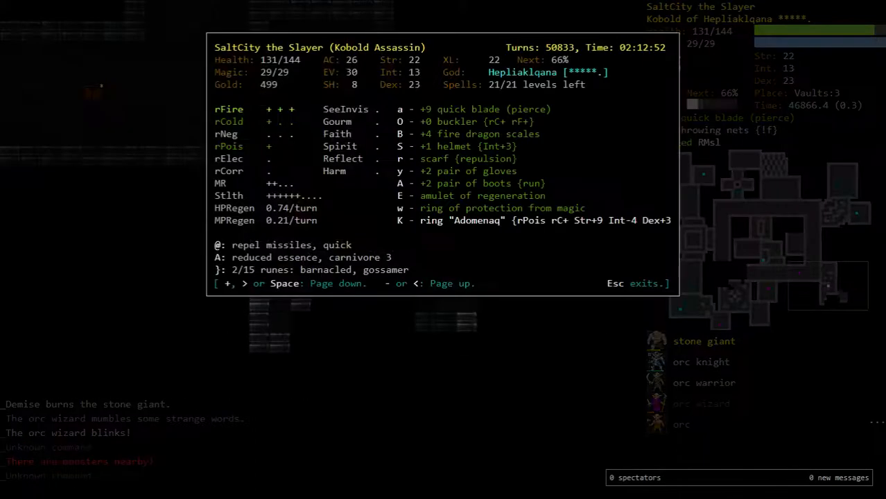
{"action": "key", "text": "Escape"}
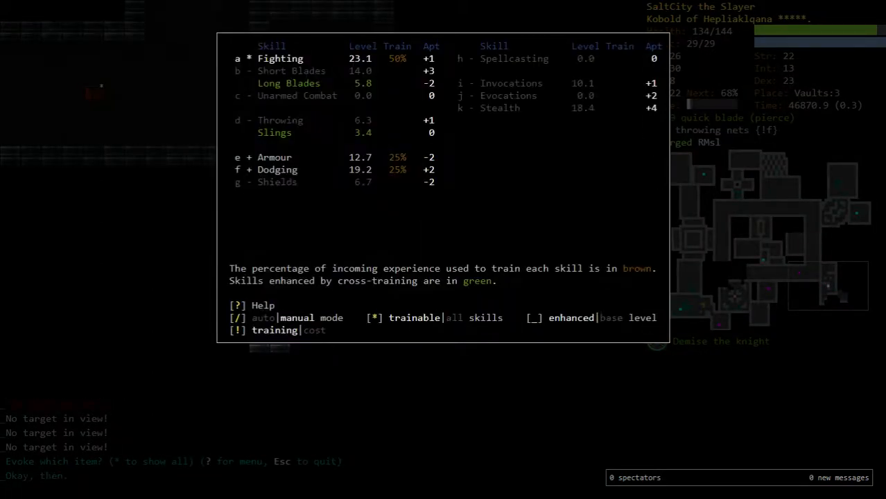
{"action": "key", "text": "Escape"}
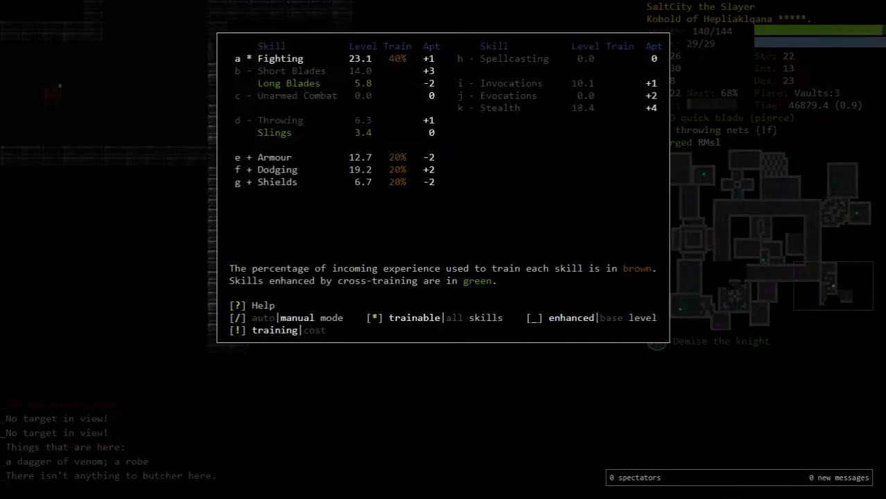
{"action": "key", "text": "Escape"}
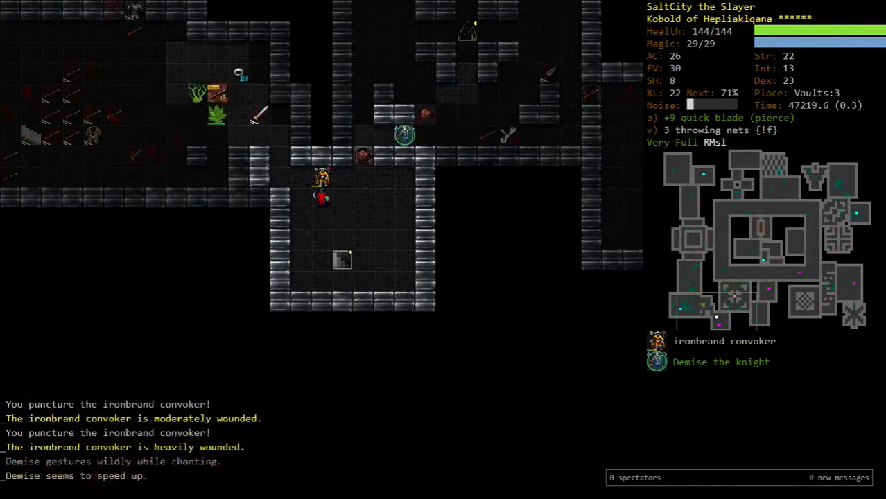
{"action": "type", "text": "evok"}
{"action": "type", "text": "evocabl"}
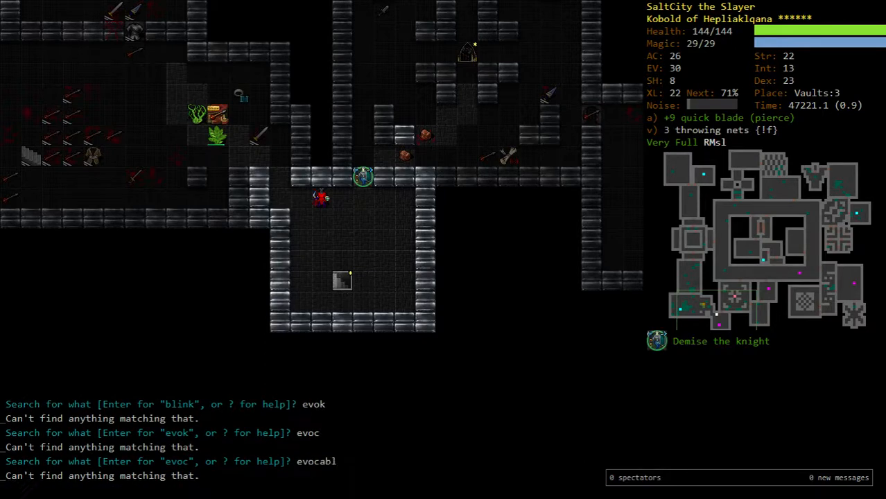
{"action": "type", "text": "wan"}
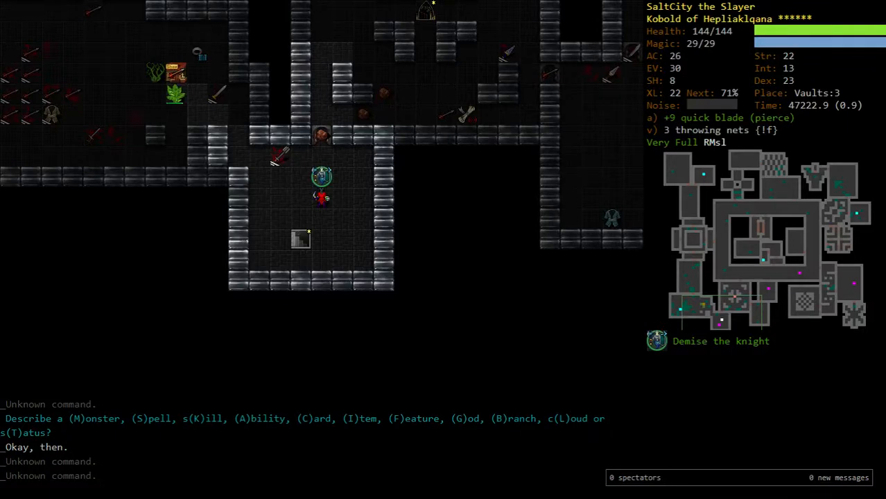
Step: Review the carried potions, then check the recognised items list on Vaults:4
{"action": "key", "text": "i"}
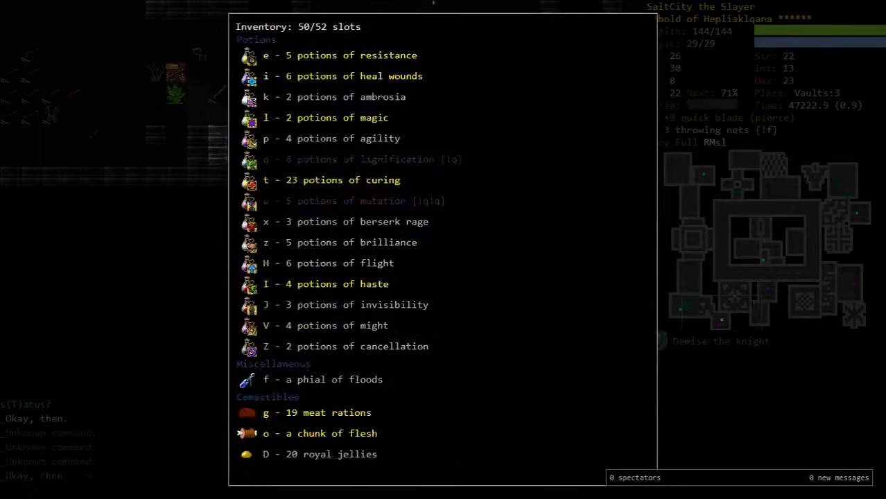
{"action": "left_click", "coordinate": [263, 379]}
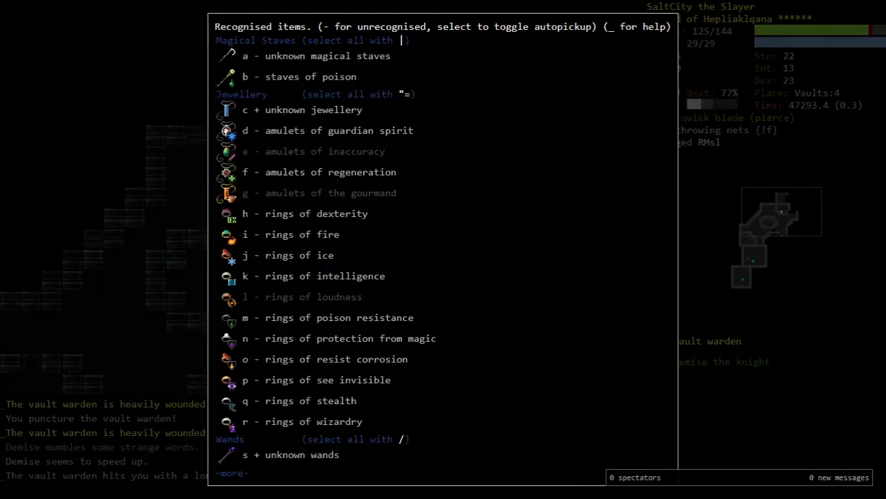
{"action": "key", "text": "Escape"}
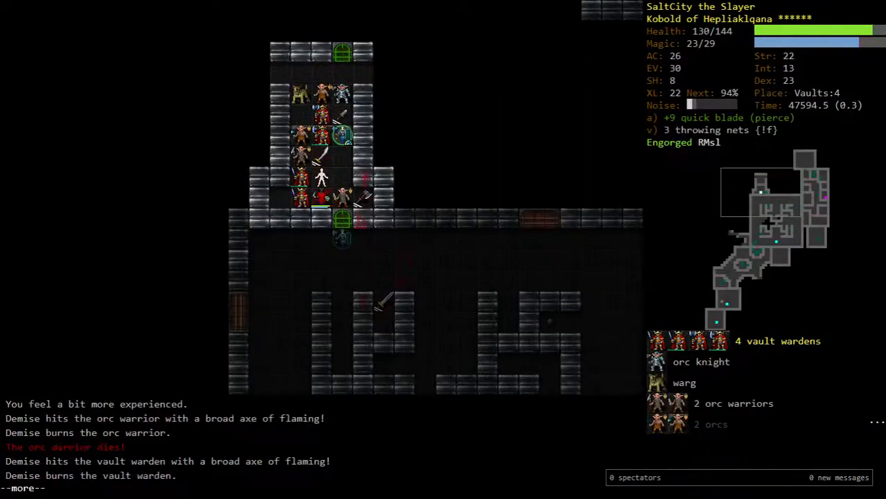
Step: Continue past combat messages as Demise and the kobold kill the vault wardens, orcs and warg
{"action": "key", "text": "space"}
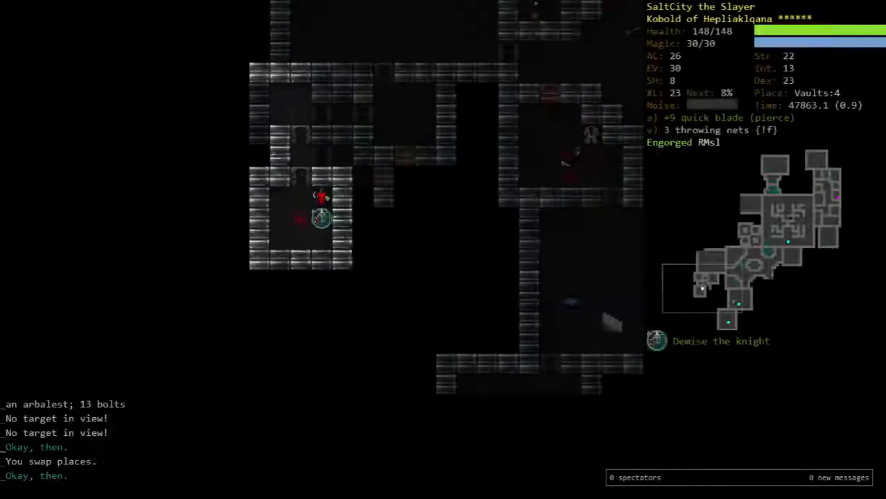
Step: Drop the wand of lightning and scroll the drop list for other gear
{"action": "key", "text": "d"}
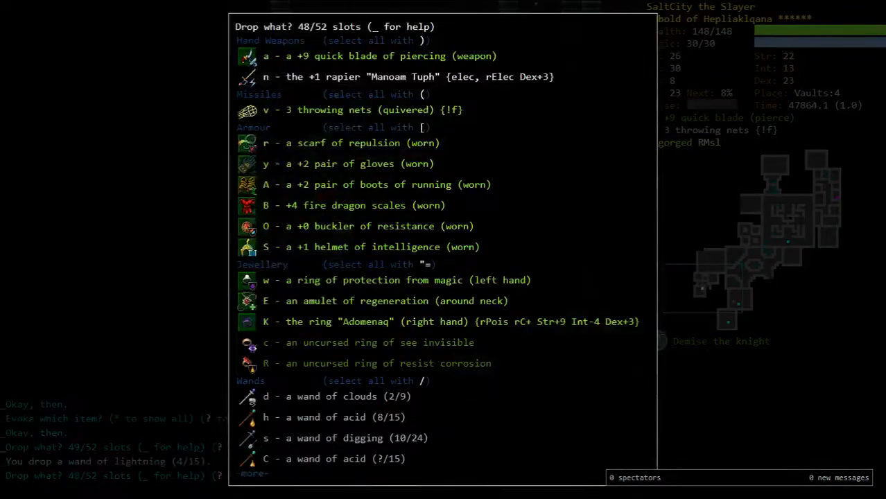
{"action": "scroll", "scroll_direction": "down", "scroll_amount": 3}
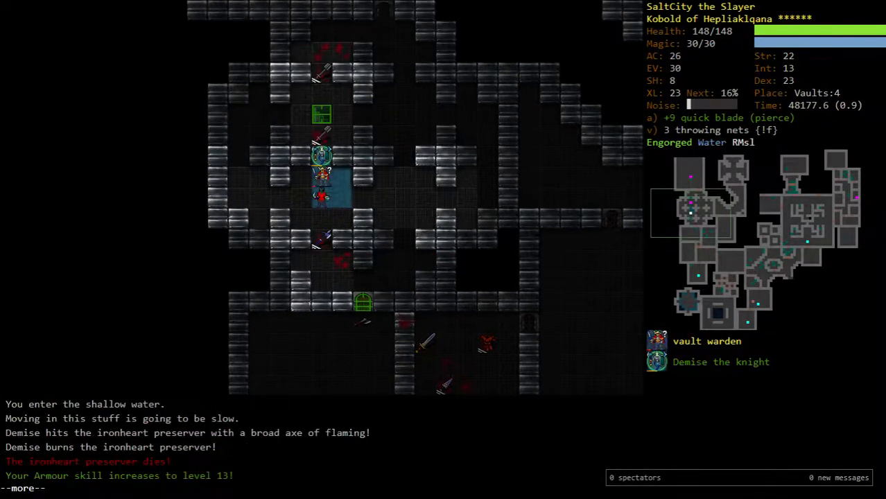
Step: Dismiss combat messages while exploring Vaults:4 and butchering the tengu corpse for 3 chunks
{"action": "key", "text": "space"}
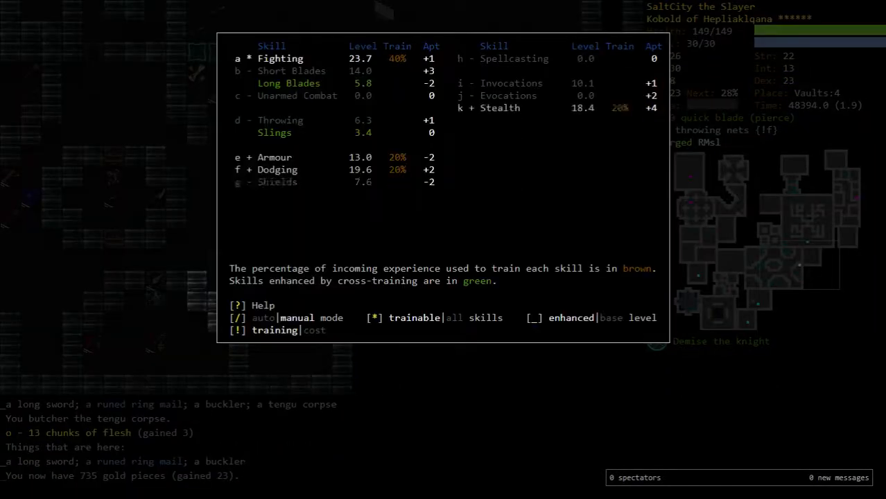
Step: Close the skill training overview to resume fighting the hell knight
{"action": "key", "text": "Escape"}
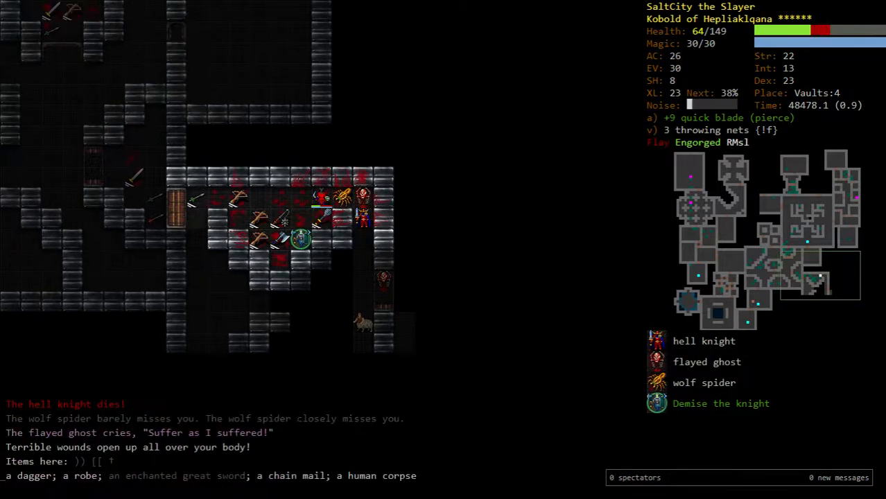
Step: Fight the yaktaur and two-headed ogres, then inspect the demon blade of slicing
{"action": "key", "text": "r"}
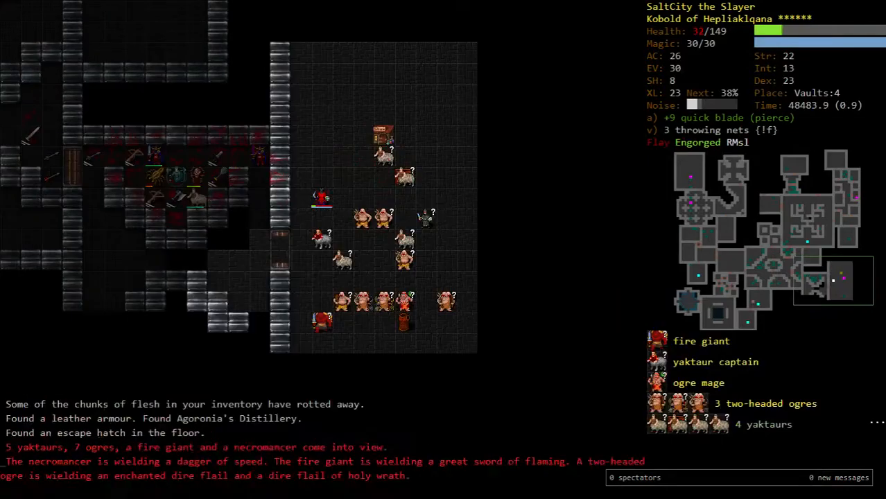
{"action": "key", "text": "r"}
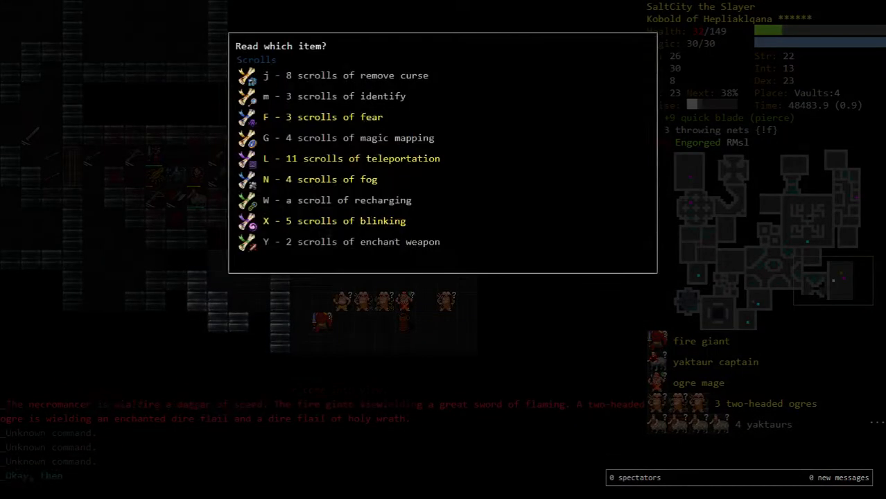
{"action": "key", "text": "Escape"}
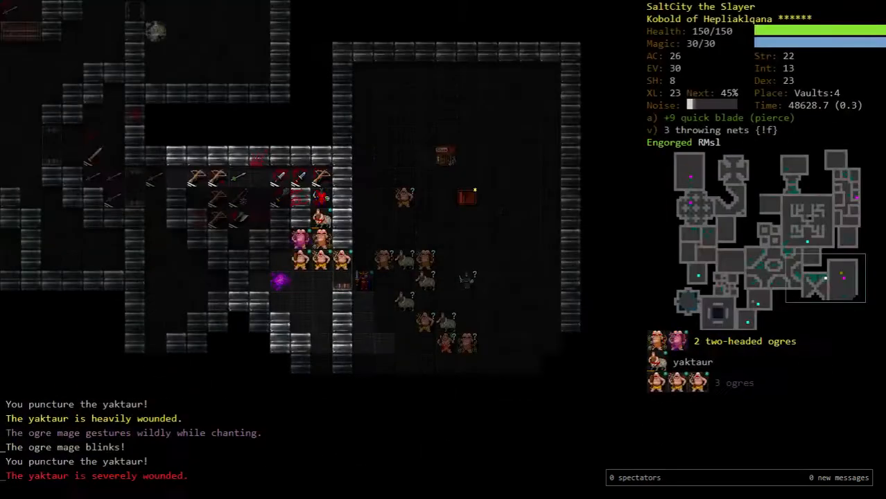
{"action": "key", "text": "i"}
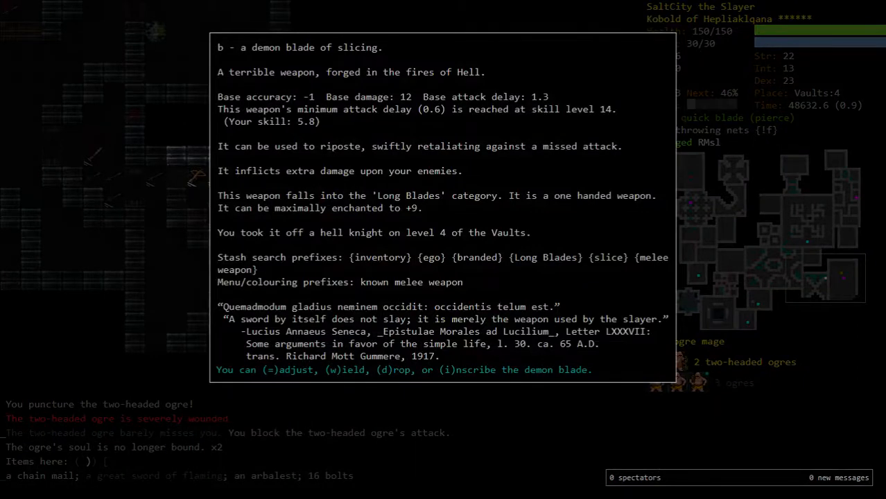
Step: Close the blade description and buy potions of curing, agility and invisibility at Agoronia's
{"action": "key", "text": "Escape"}
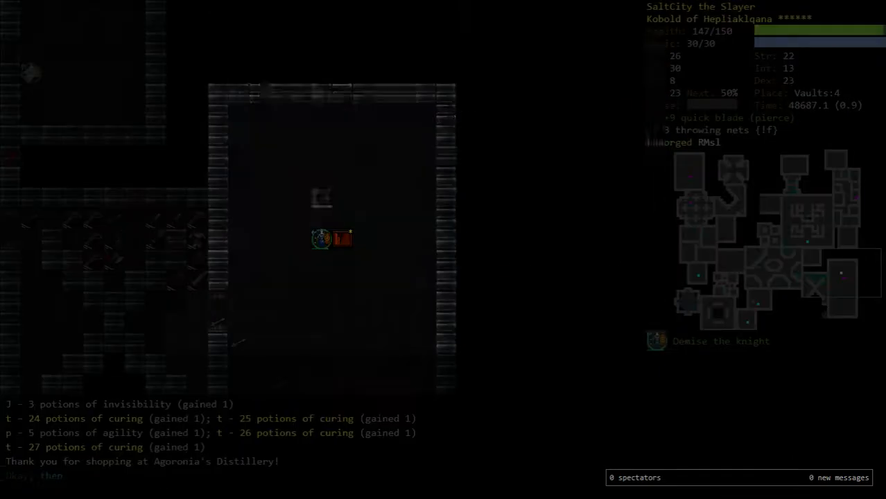
Step: Auto-explore Vaults:4, walking back past the weapon-strewn loot piles
{"action": "key", "text": "m"}
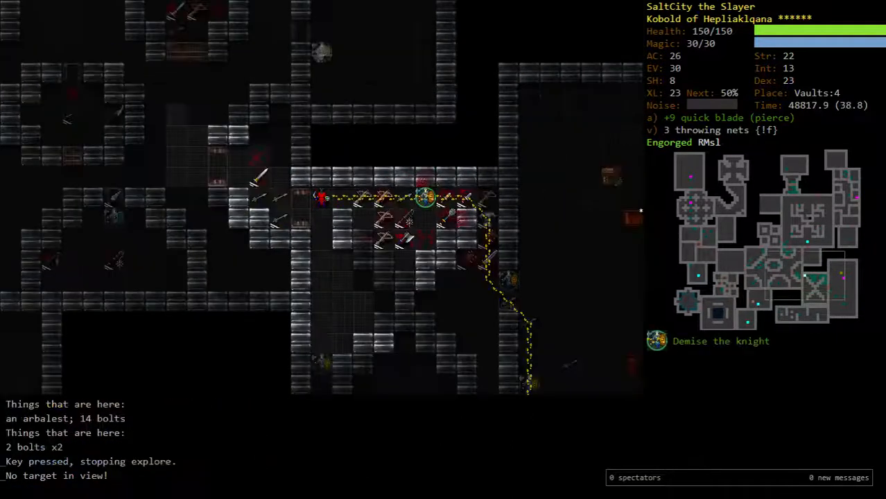
Step: Go to Dungeon:15, butcher the bullfrog corpse, recall Demise and rest to 150/150
{"action": "key", "text": "r"}
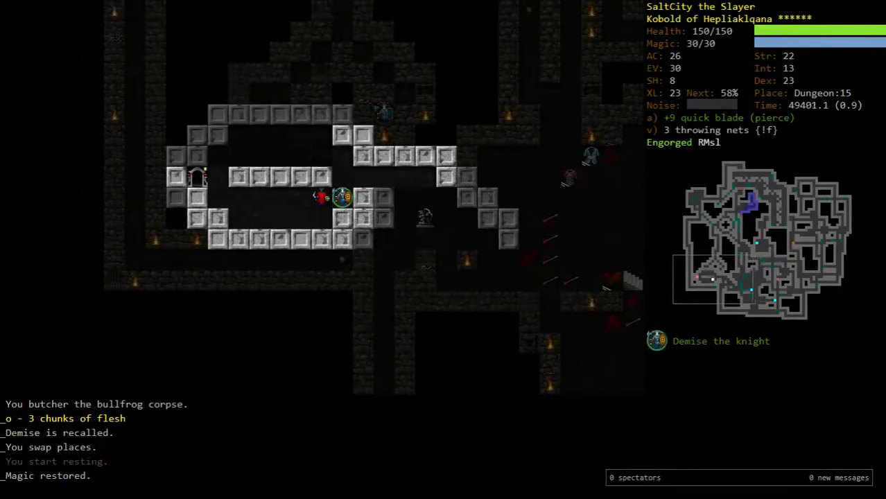
Step: Travel down to Depths:1 to fight the ancient lich, vampire knight and slime creature
{"action": "key", "text": ">"}
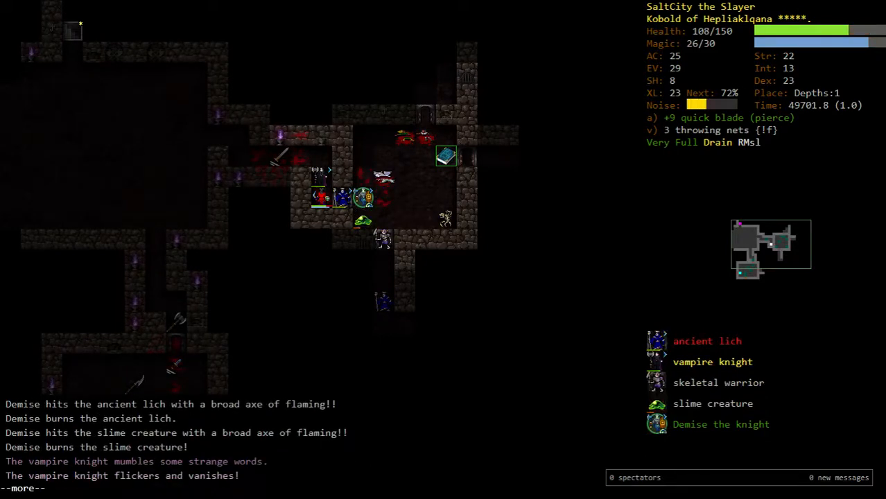
Step: Dismiss combat messages while finishing off the ancient lich group
{"action": "key", "text": "q"}
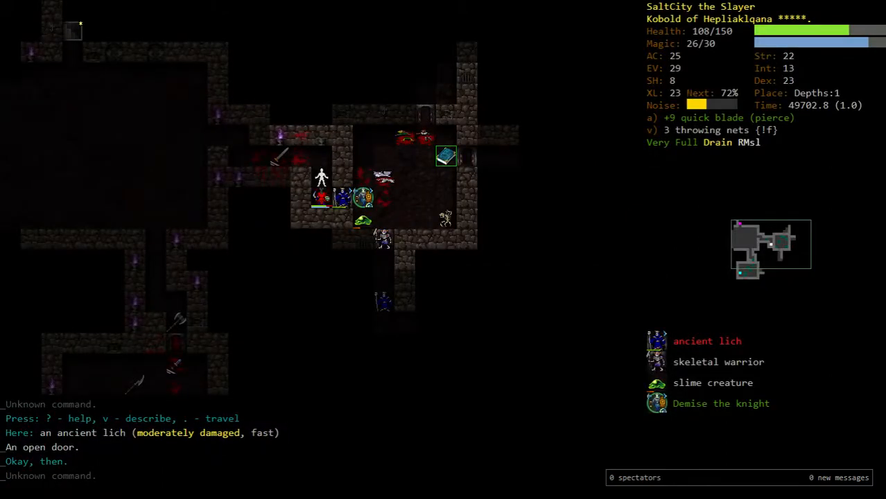
{"action": "key", "text": "q"}
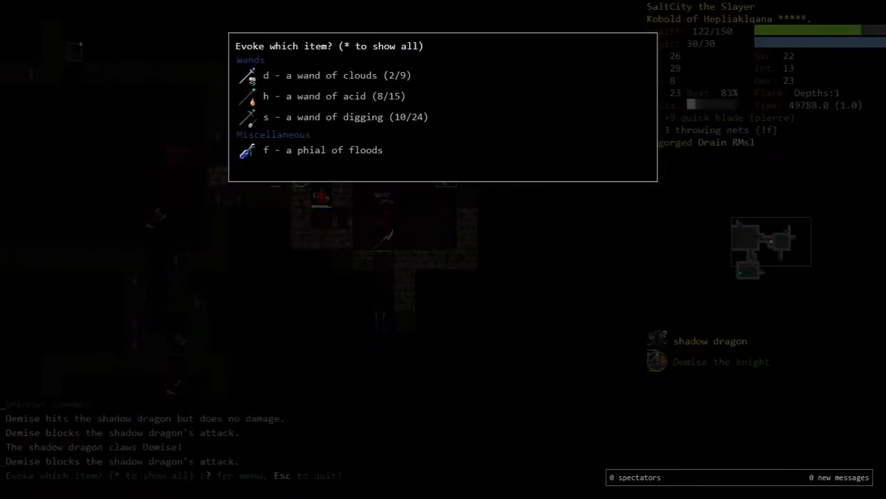
Step: Leave the evoke menu and finish off the yaktaur captain zombie alongside Demise
{"action": "key", "text": "Escape"}
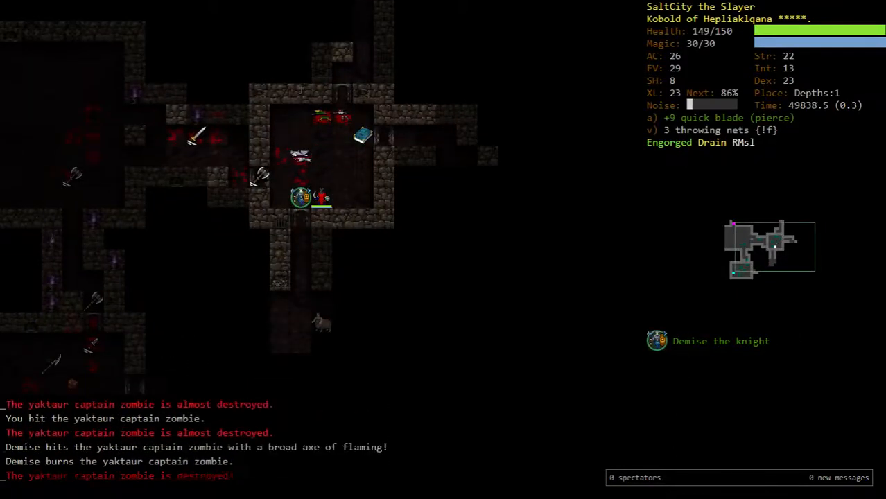
Step: Auto-travel to the grid-shaped stone vault and open its door, revealing an ice dragon
{"action": "type", "text": "anime"}
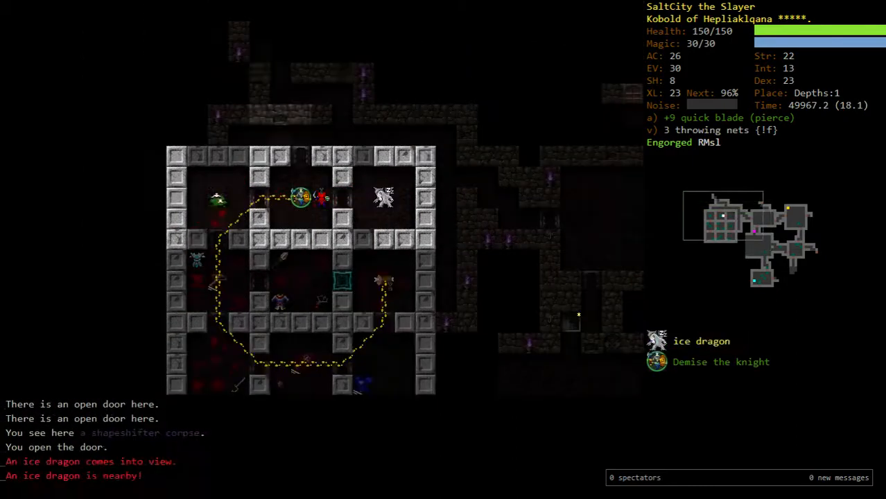
Step: Kill the stone giant, put the level-24 stat point into Dexterity, and destroy the fire dragon skeleton
{"action": "key", "text": "%"}
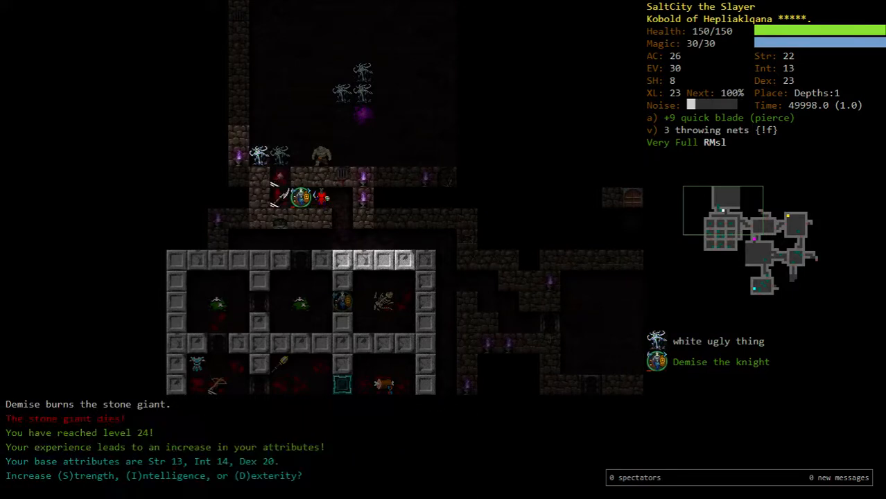
{"action": "key", "text": "D"}
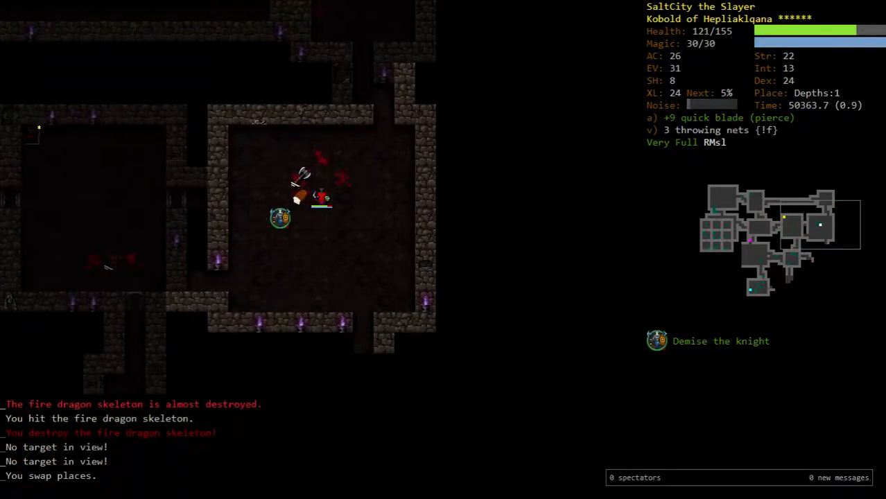
Step: Butcher the fire dragon corpse up to 13 chunks and view Demise the knight's description
{"action": "key", "text": "a"}
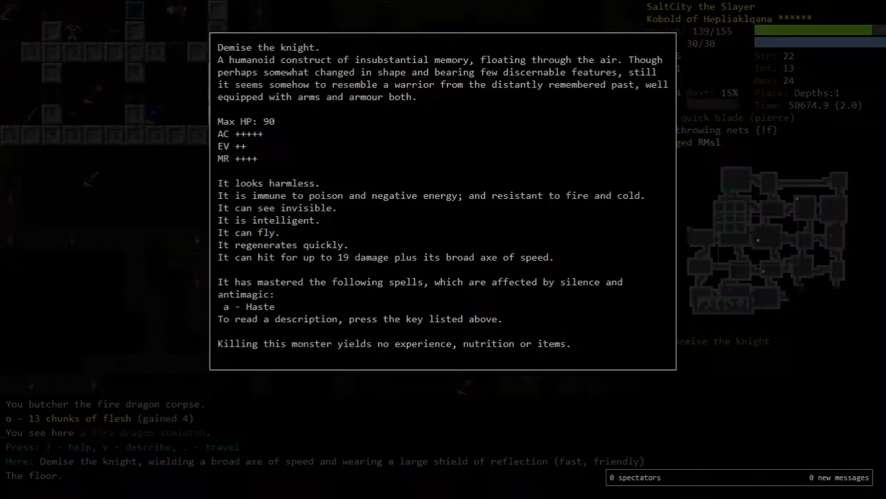
Step: Close Demise's description, explore past a teleport trap to the downstairs, and re-read it
{"action": "key", "text": "escape"}
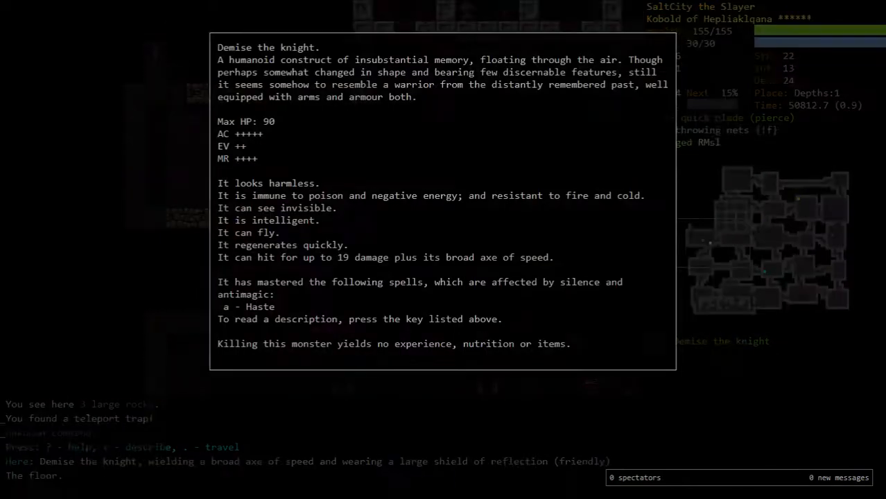
{"action": "key", "text": "escape"}
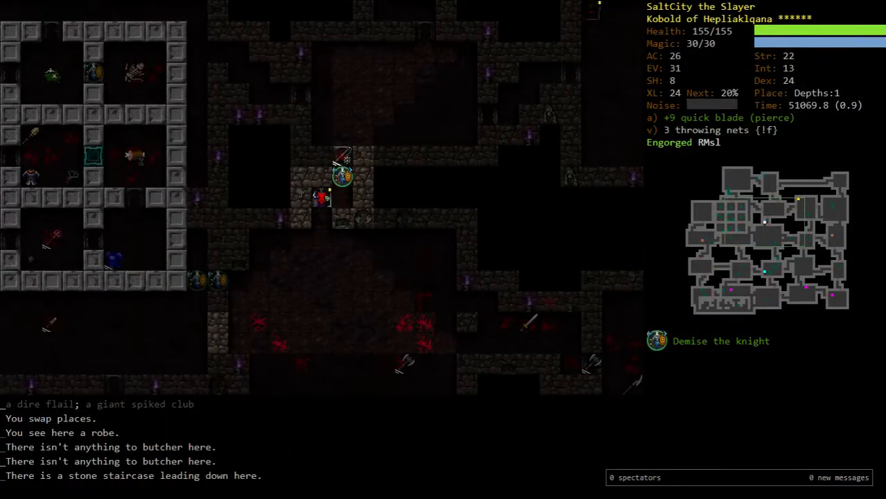
Step: Descend the staircase from Depths:1 to Depths:2, resisting a golden eye's blink
{"action": "key", "text": ">"}
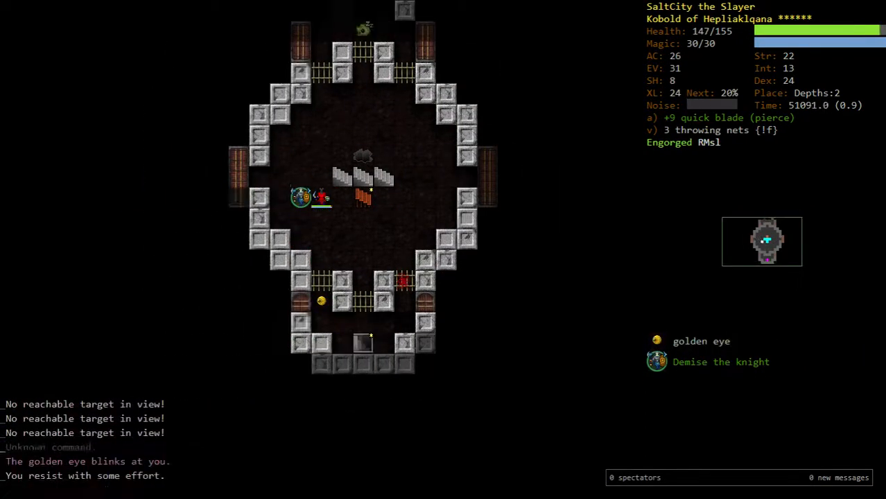
Step: Pick up the embroidered gloves on Depths:2 and bring up the scroll-reading list
{"action": "key", "text": "V"}
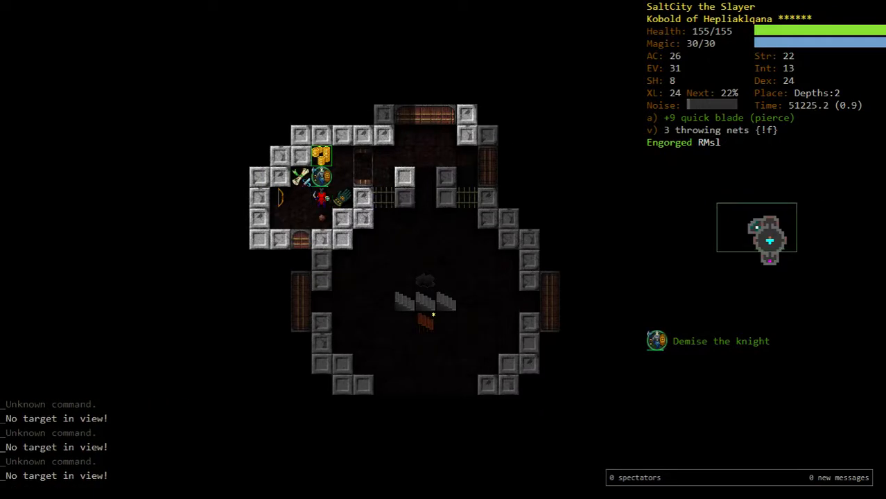
{"action": "key", "text": "r"}
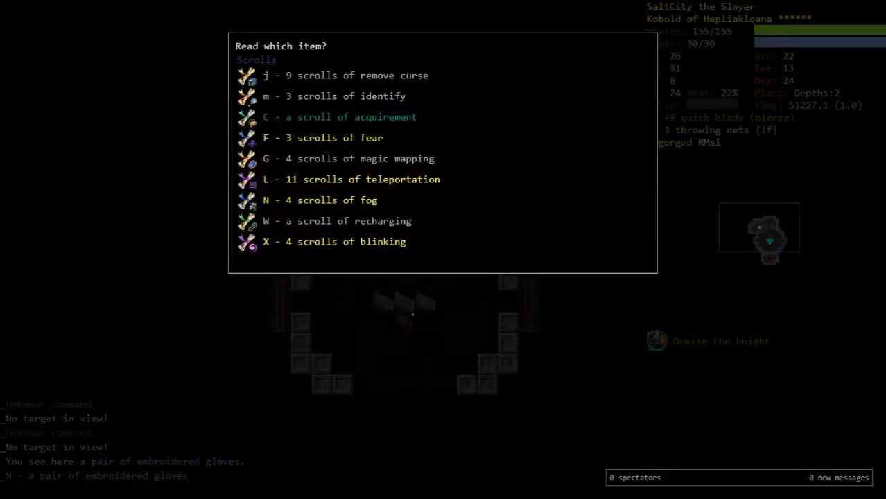
Step: Explore Depths:2 and attack the four spark wasps with the protection-branded quick blade
{"action": "left_click", "coordinate": [264, 95]}
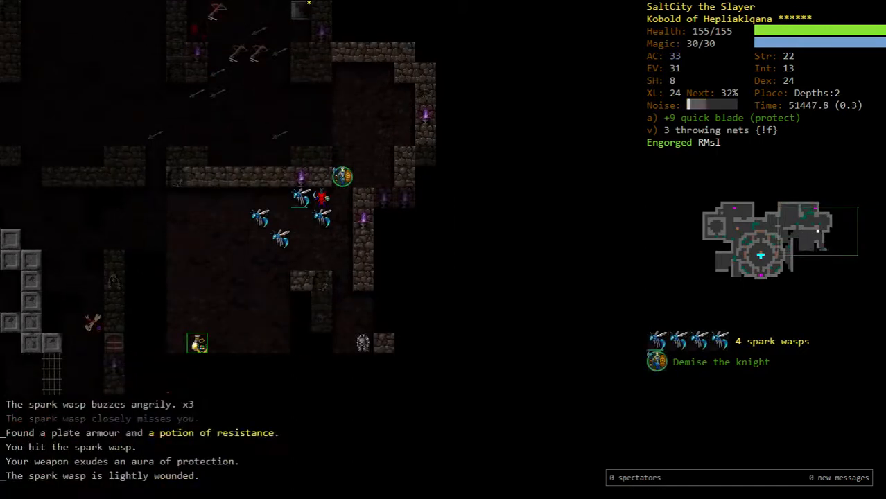
Step: Descend to Depths:3, butcher the deep troll, and browse Fualucs's Book Shop
{"action": "key", "text": "%"}
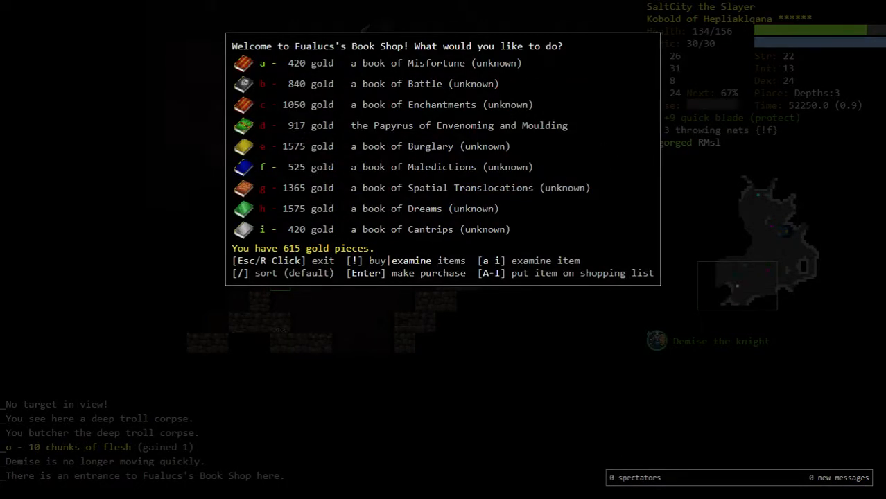
Step: Leave Fualucs's shop without buying, severely wound the frost giant, and view skill training levels
{"action": "key", "text": "Escape"}
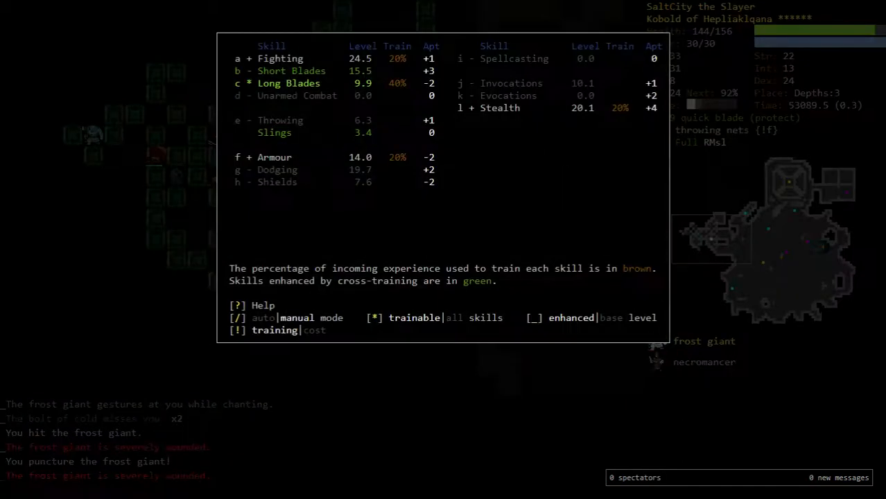
{"action": "key", "text": "Escape"}
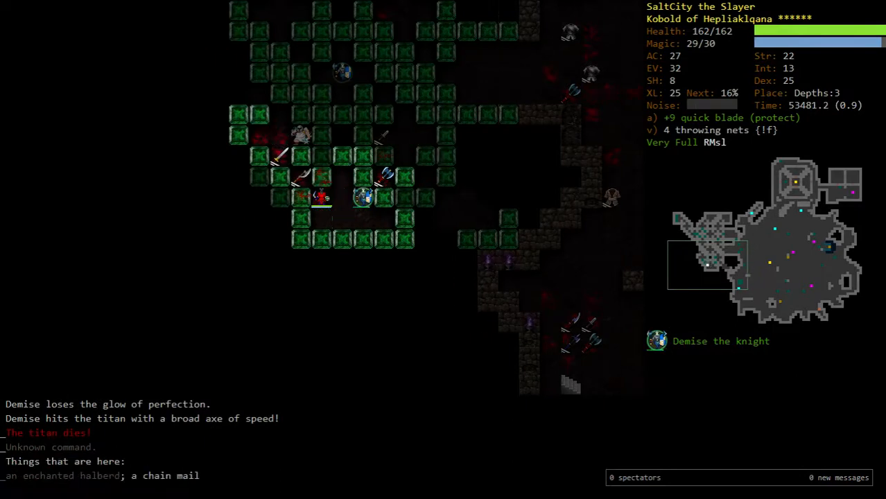
Step: Open the macro editor for trigger key c and reach the redefine prompt
{"action": "key", "text": "g"}
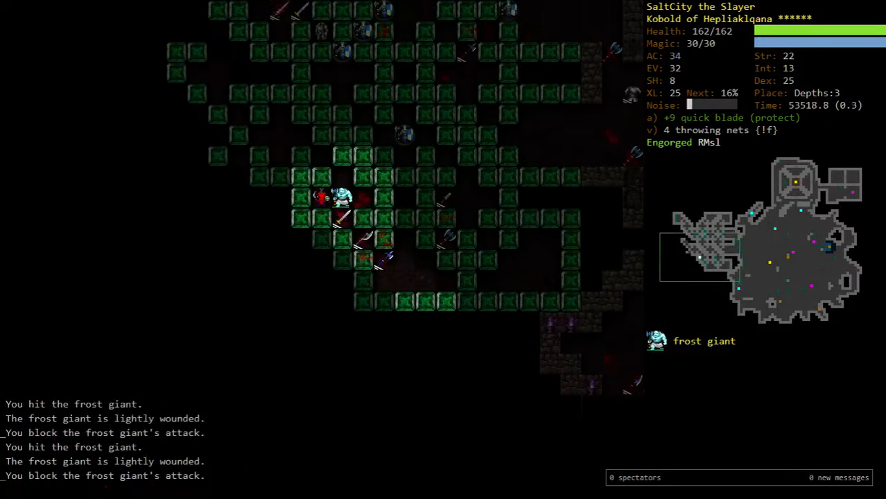
{"action": "left_click", "coordinate": [341, 199]}
{"action": "type", "text": "c"}
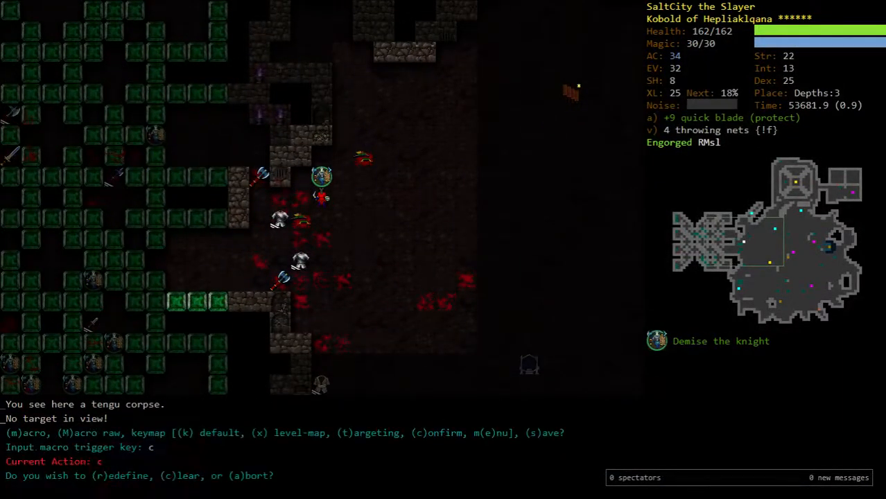
Step: Redefine the c macro, replacing its Q action and typing z as the new action
{"action": "type", "text": "Q"}
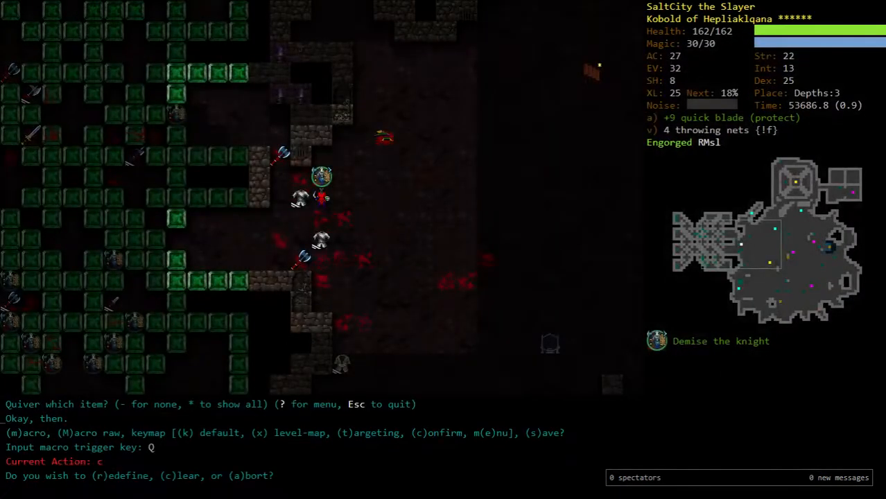
{"action": "key", "text": "c"}
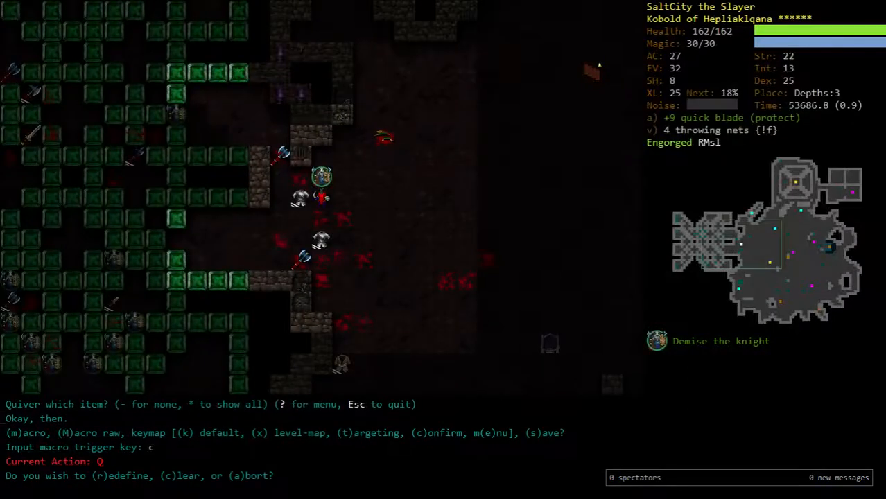
{"action": "type", "text": "z"}
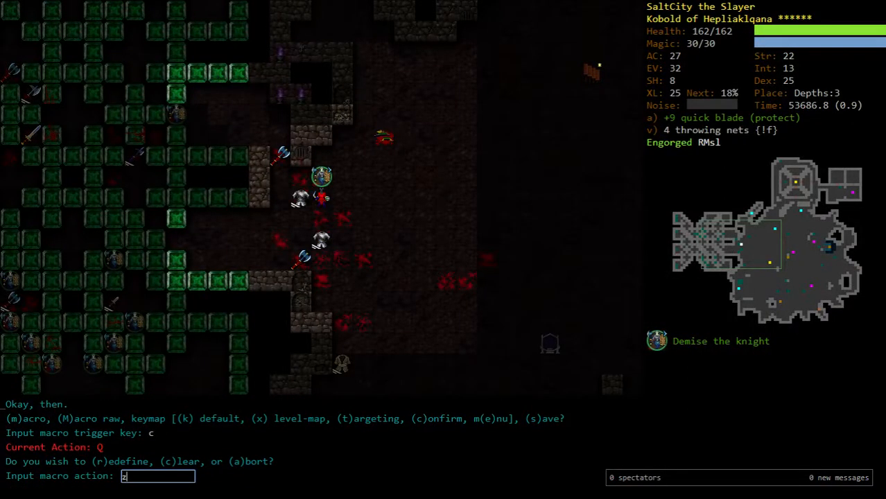